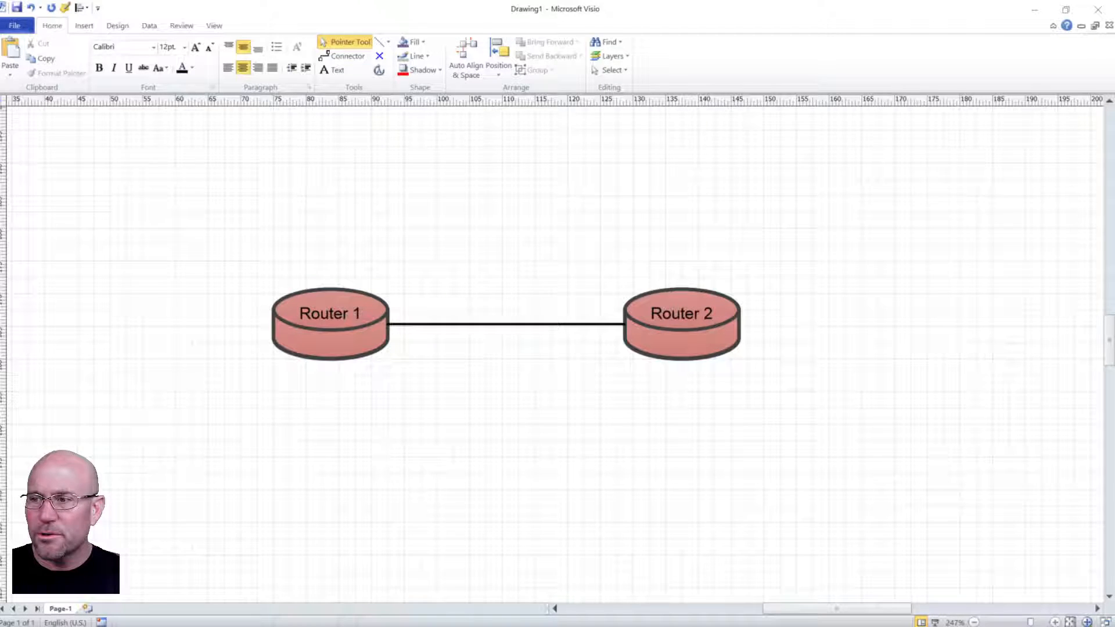
mouse_move(448, 334)
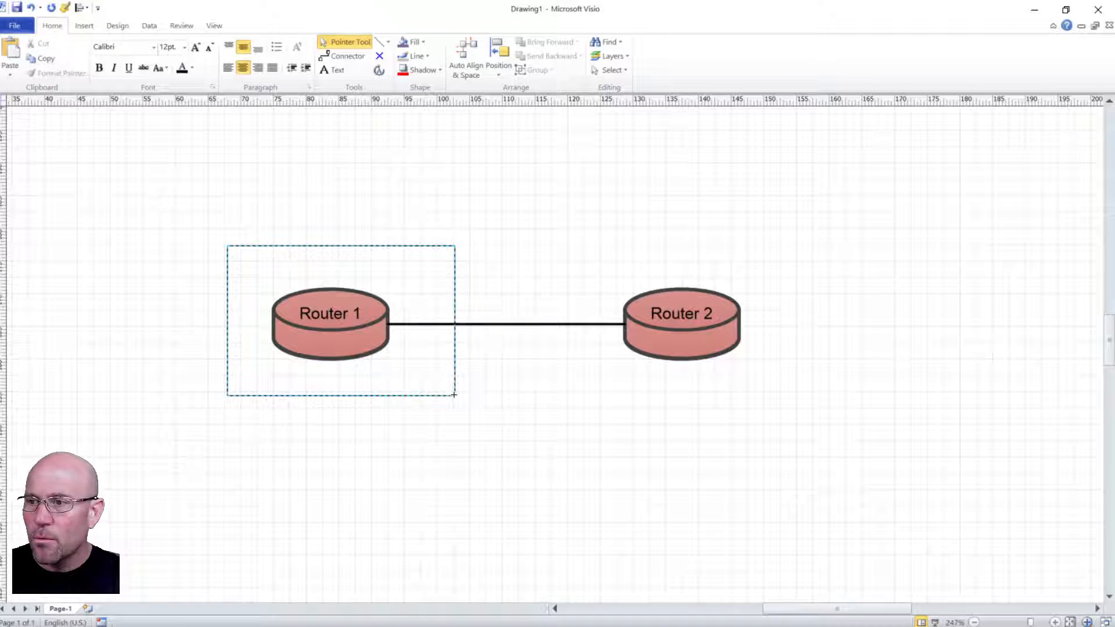
- Move Router 1 to confirm the single link follows it, then select that link
left_click_drag(331, 324, 281, 183)
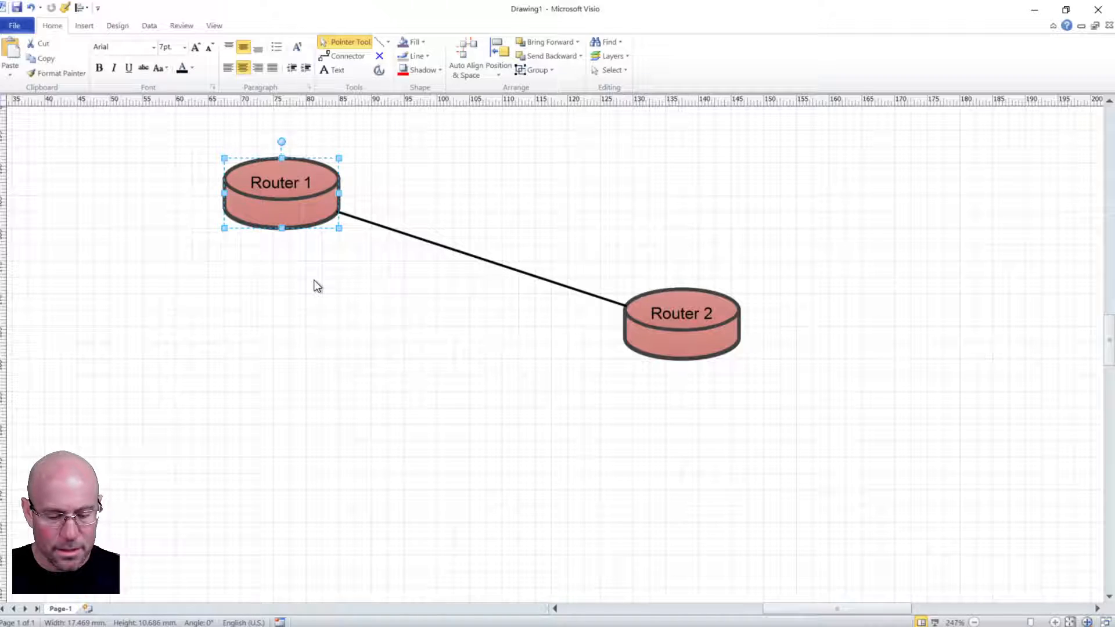
left_click_drag(279, 182, 330, 313)
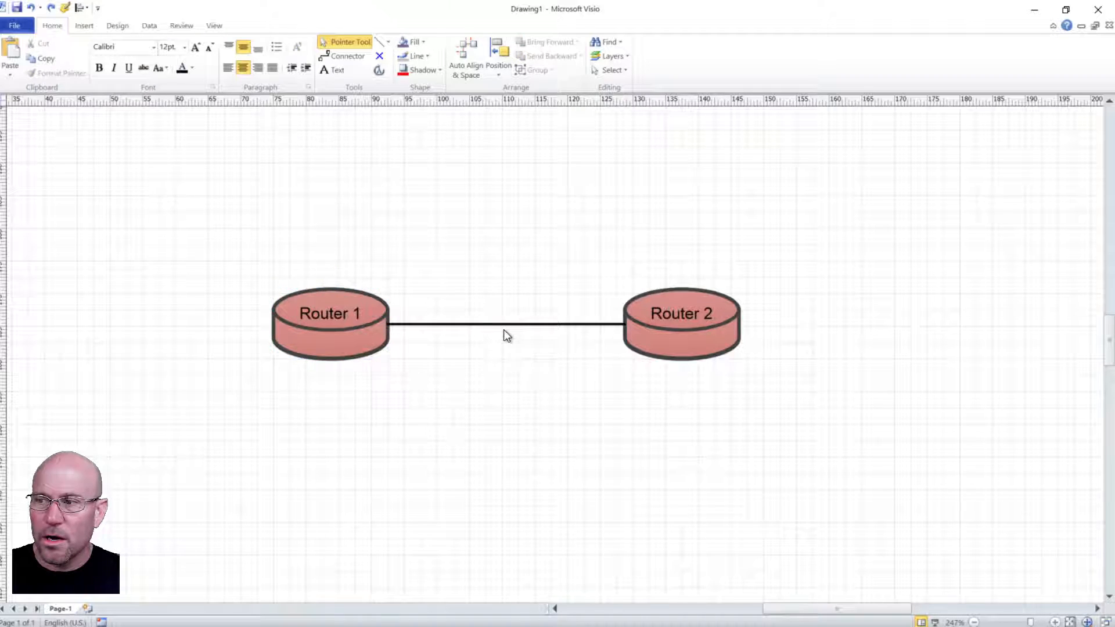
left_click(505, 325)
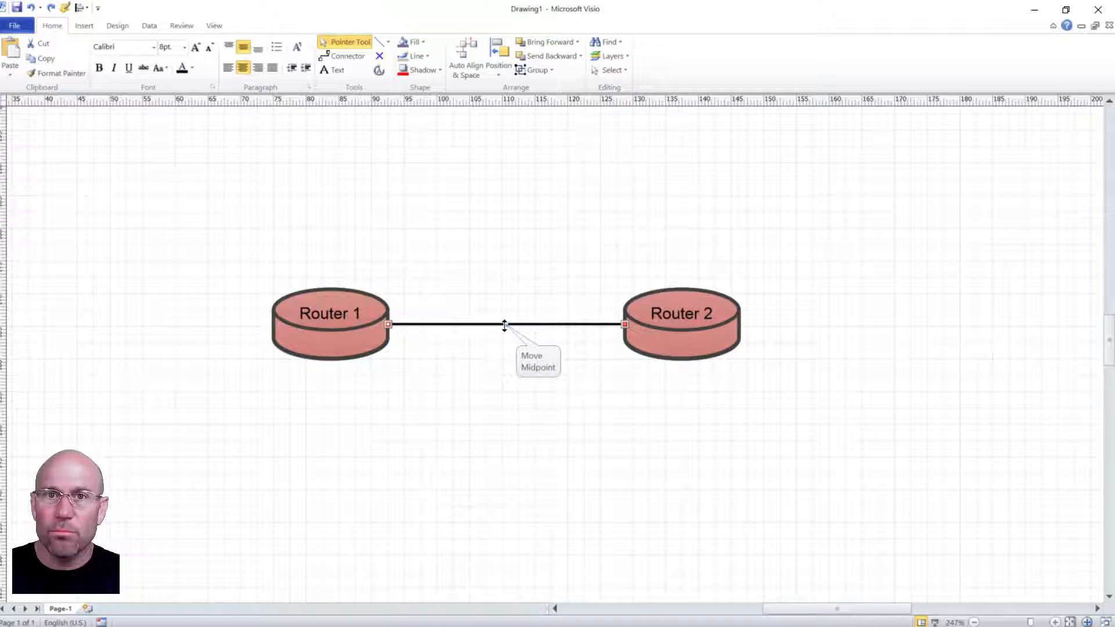
mouse_move(421, 198)
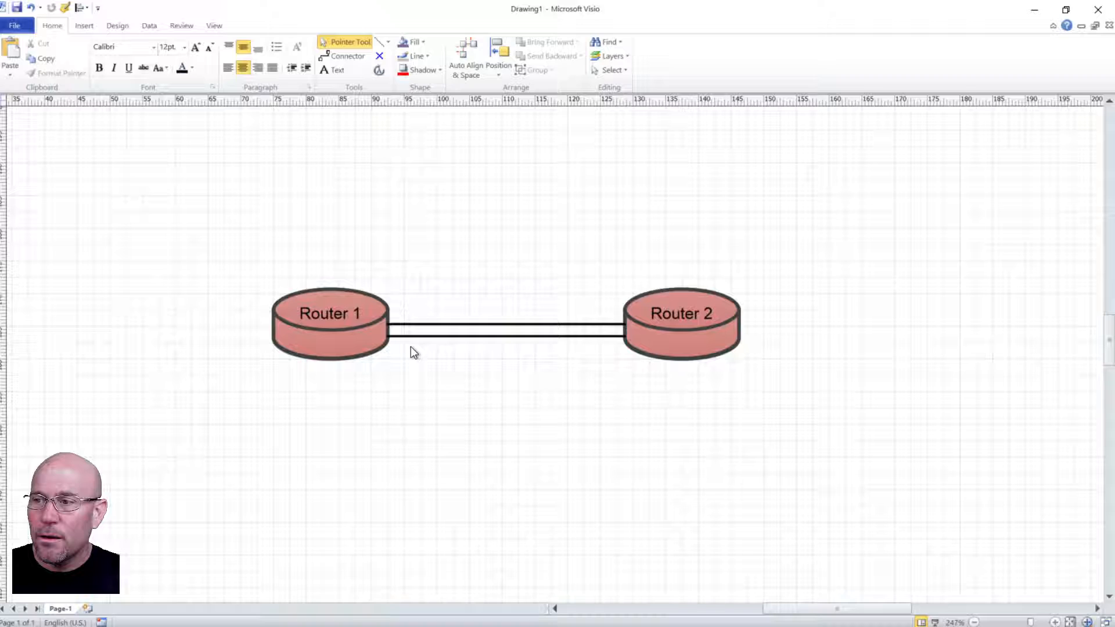
- Duplicate the link (Ctrl+D) and attach the loose copy's end onto Router 1
left_click(505, 337)
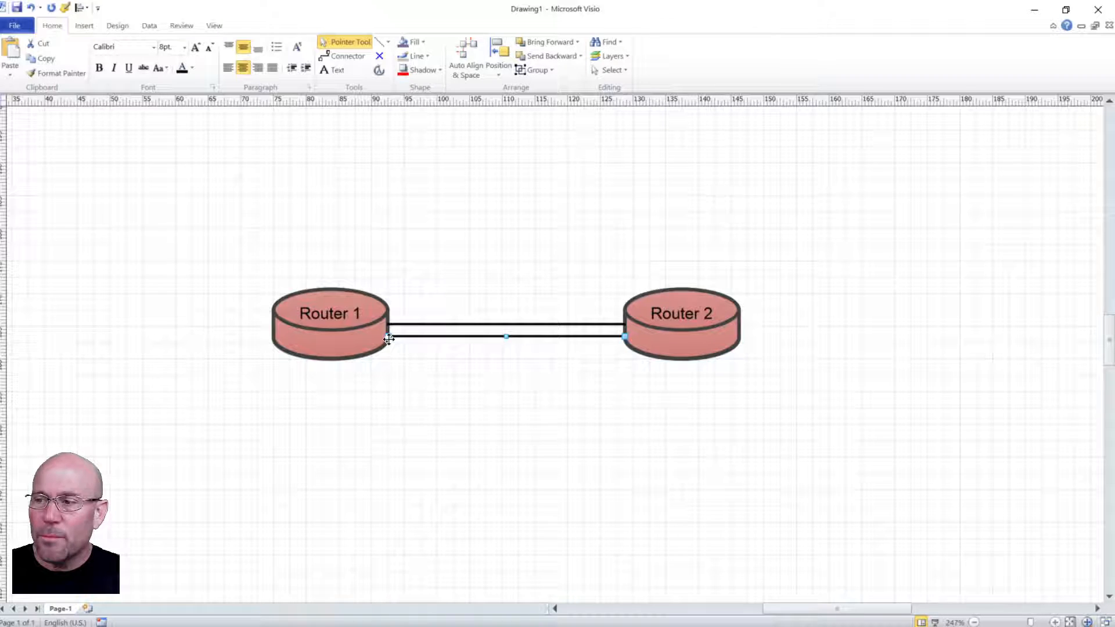
mouse_move(389, 337)
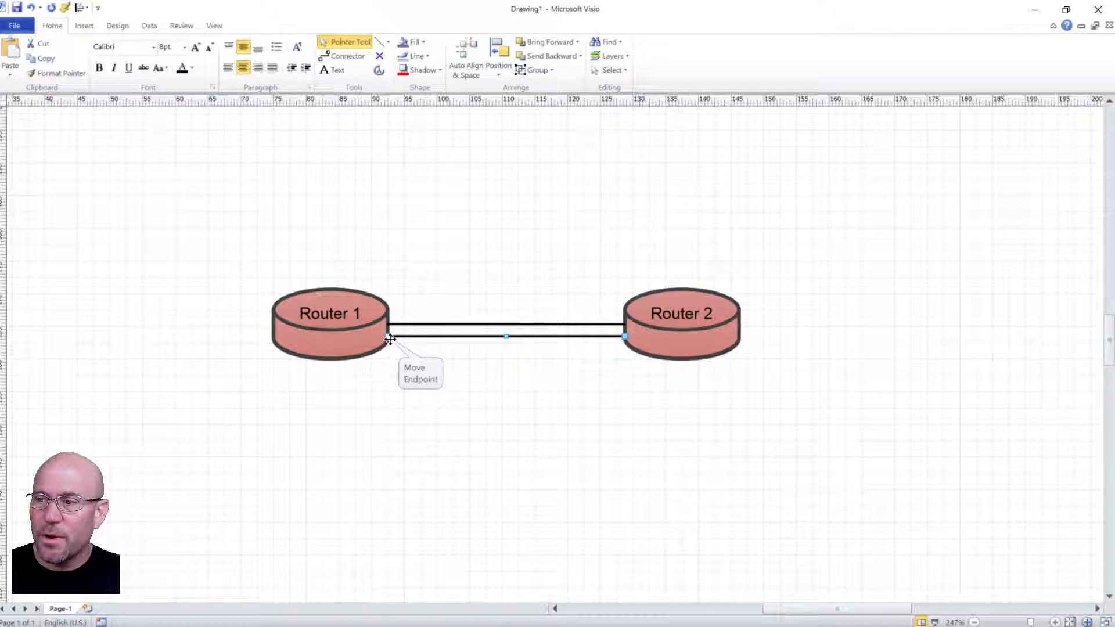
left_click(330, 313)
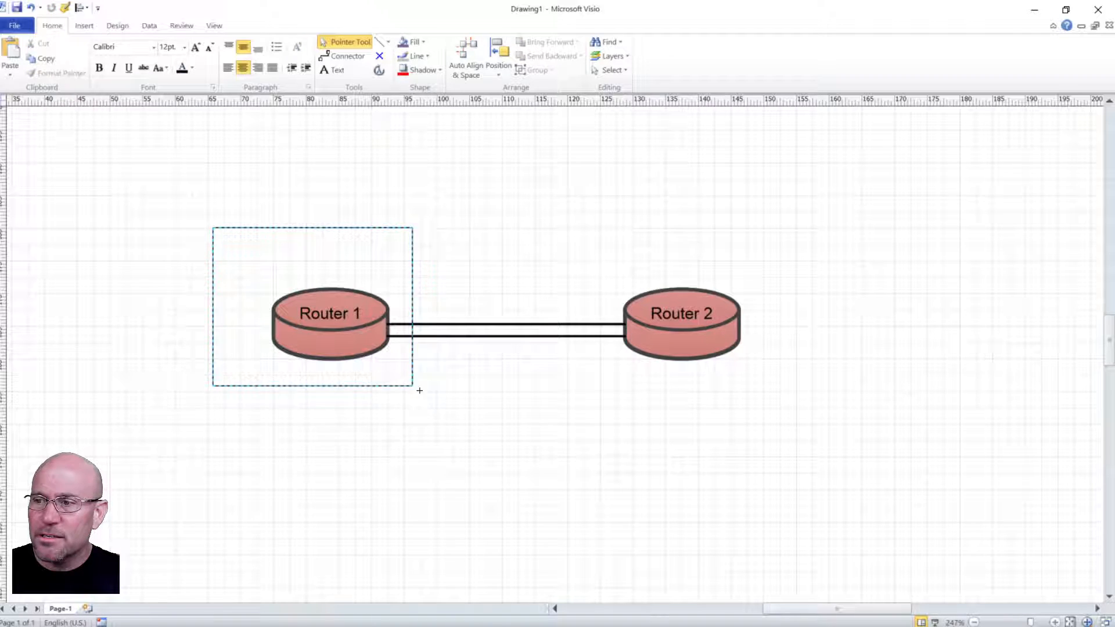
left_click_drag(330, 312, 232, 177)
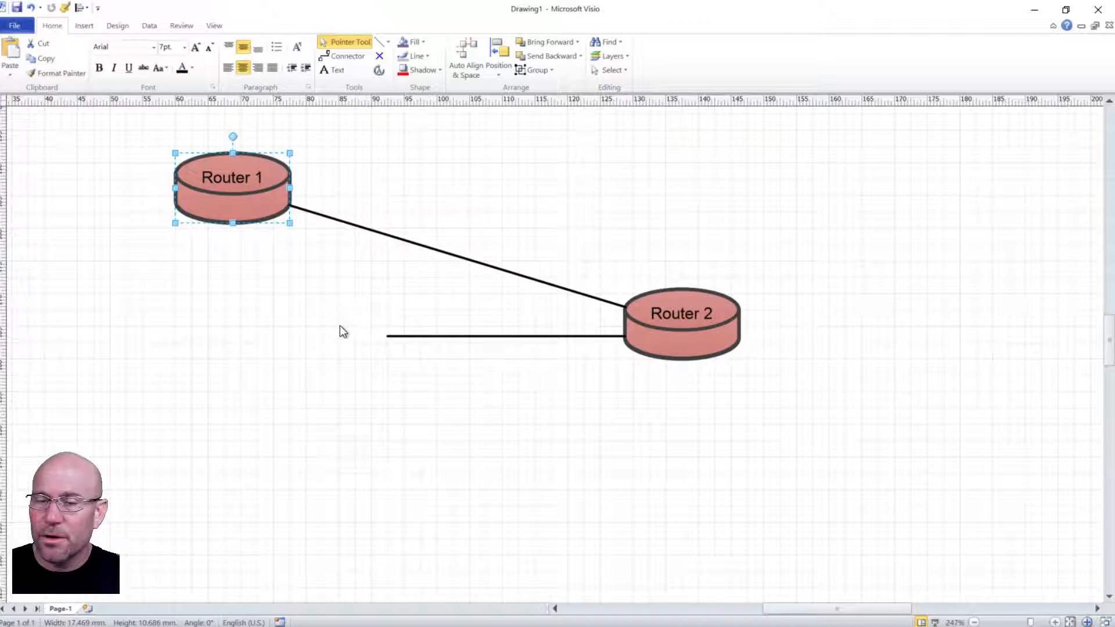
mouse_move(268, 226)
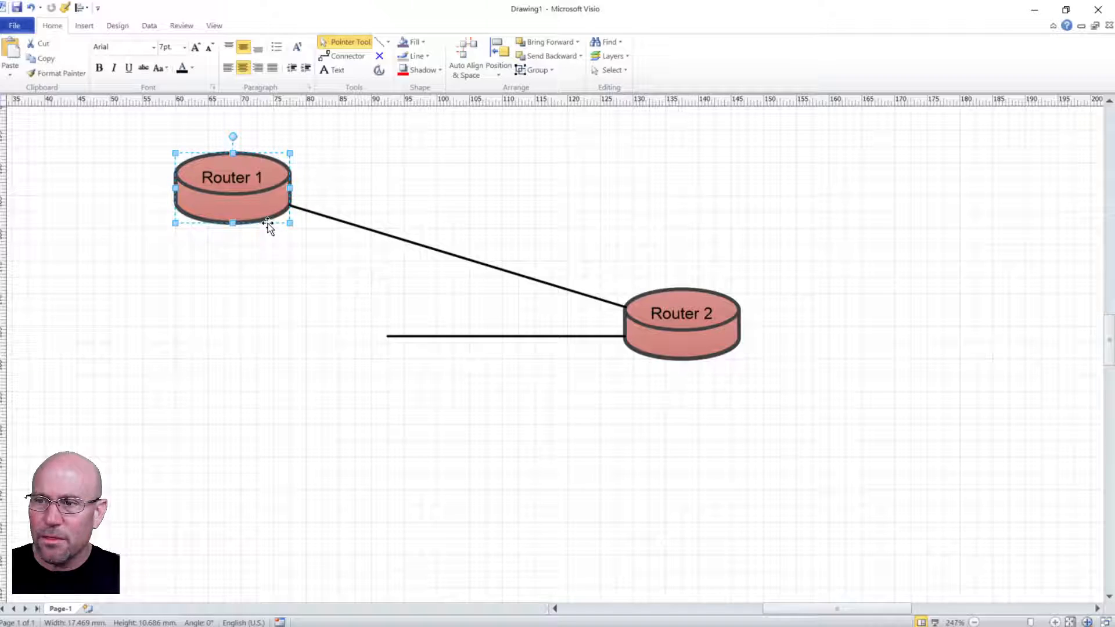
left_click_drag(233, 187, 328, 312)
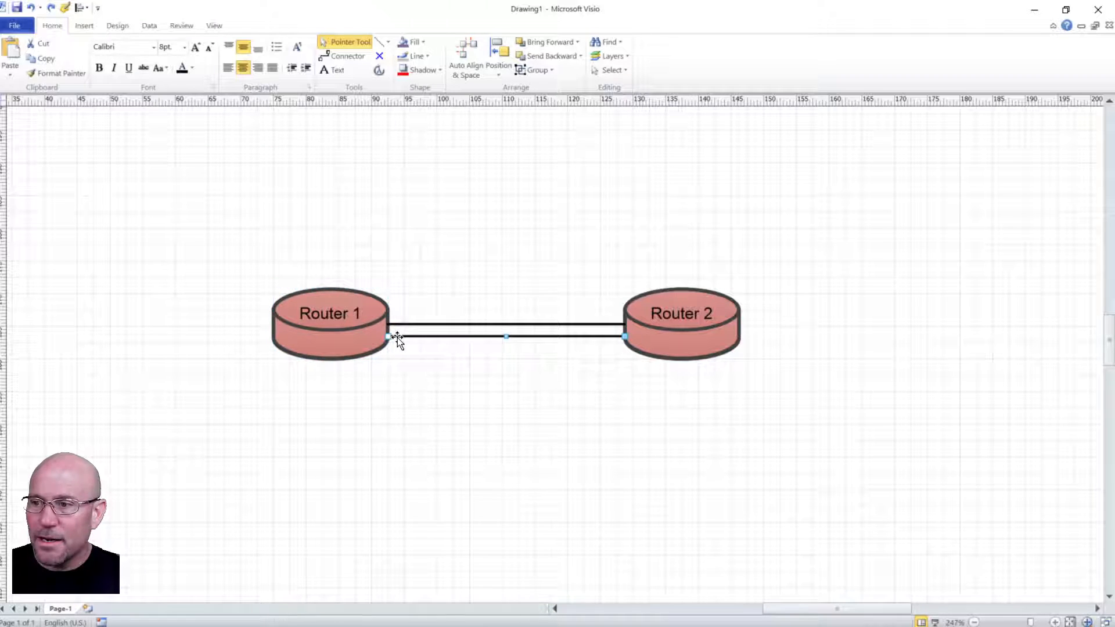
left_click_drag(388, 335, 388, 328)
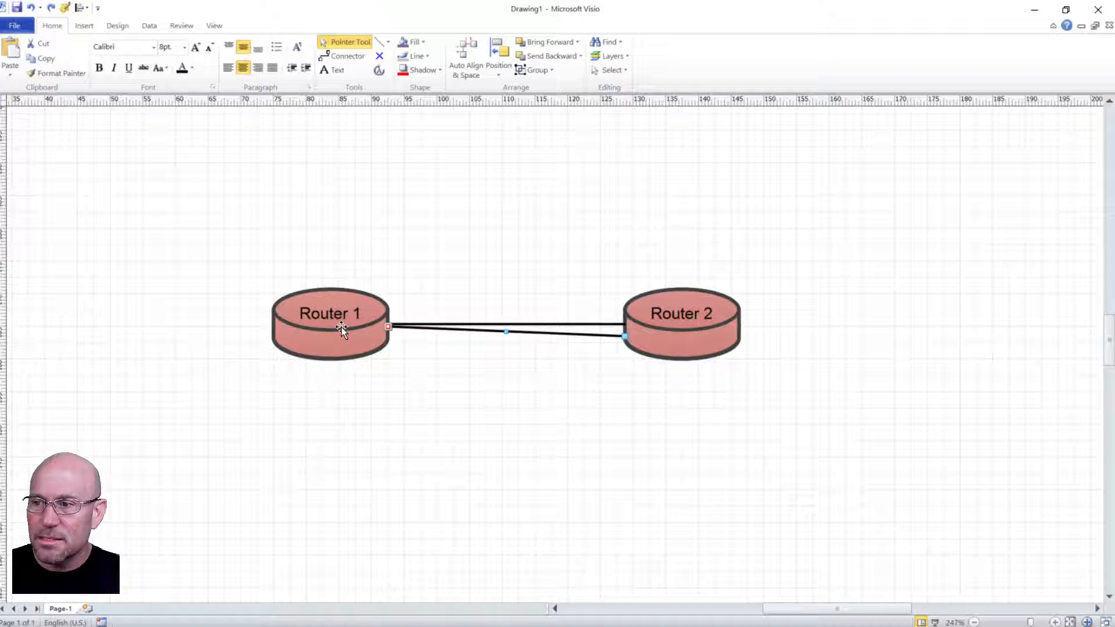
left_click(506, 332)
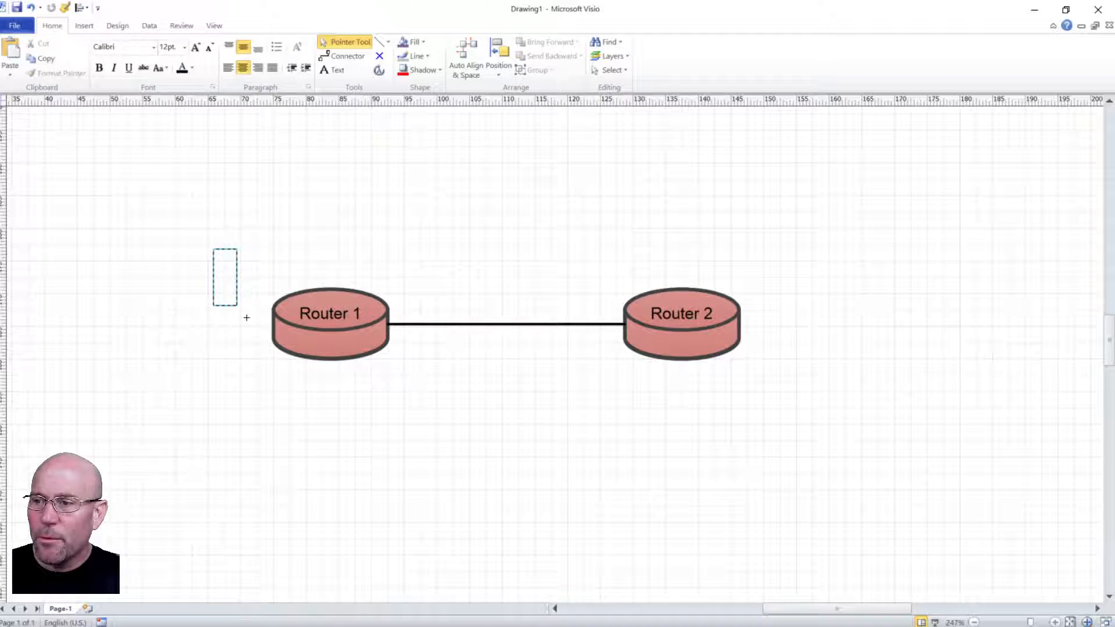
- Move Router 1 to test both links follow, then raise it leaving the copied link behind
left_click_drag(331, 312, 232, 221)
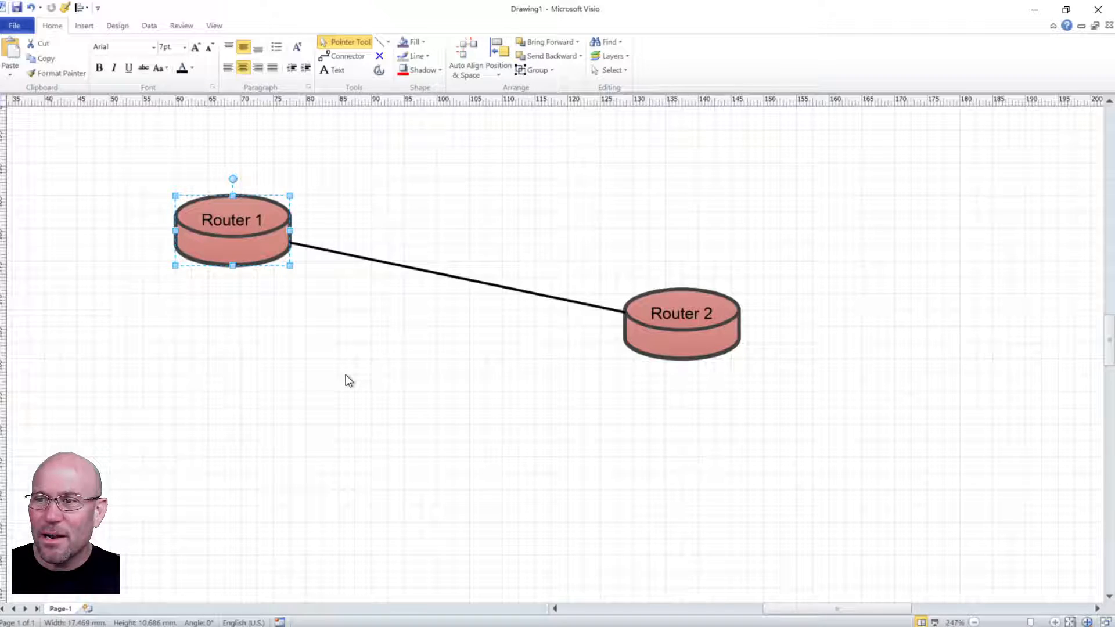
left_click_drag(231, 220, 329, 313)
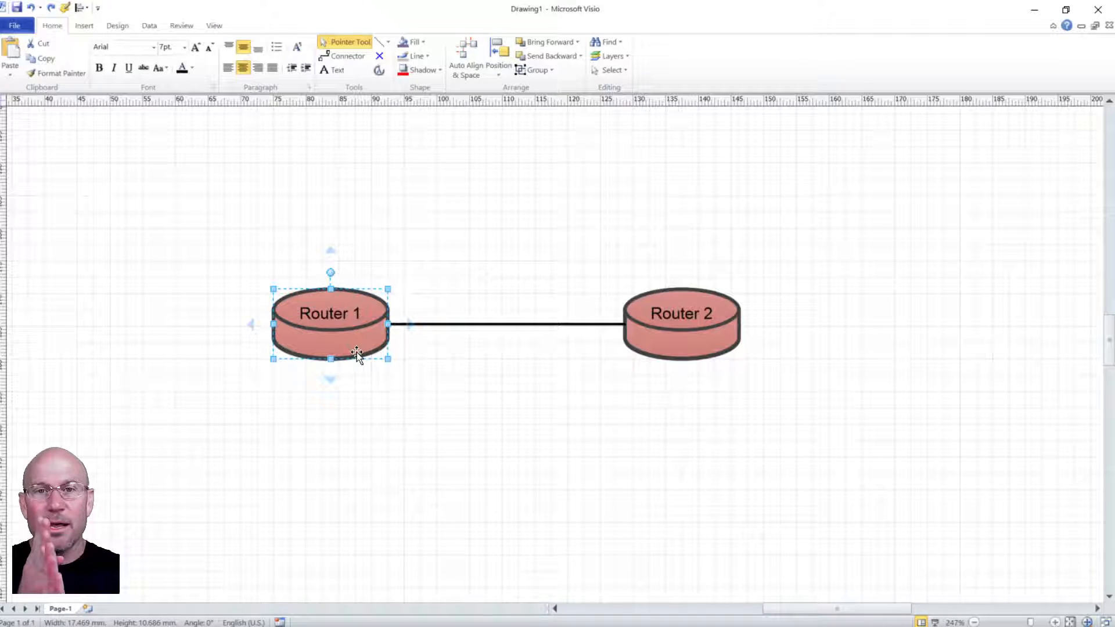
left_click(468, 386)
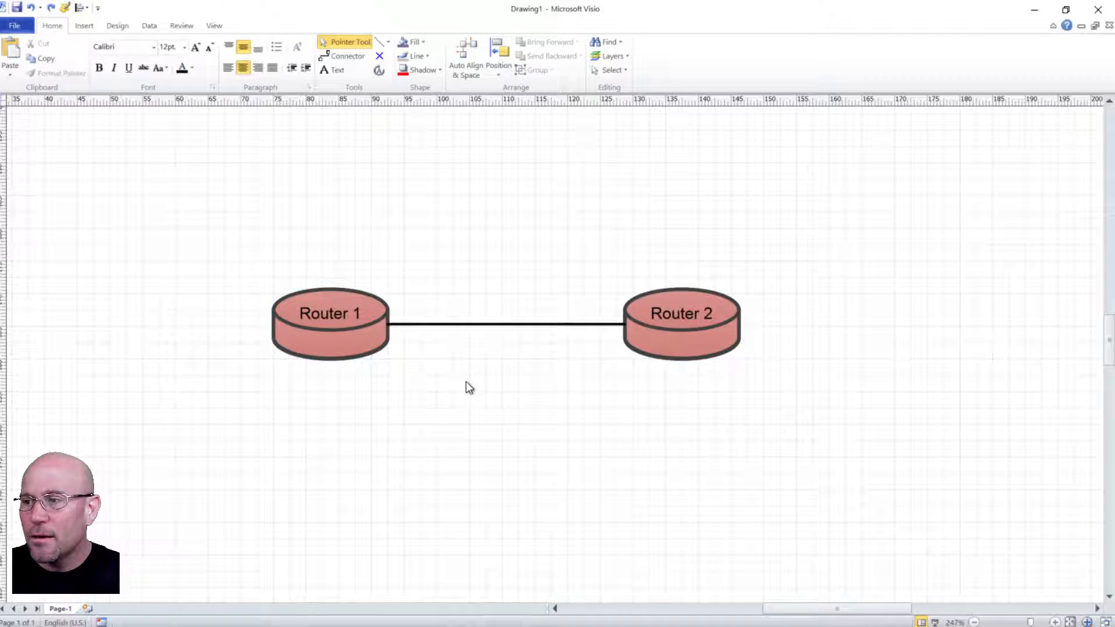
mouse_move(426, 329)
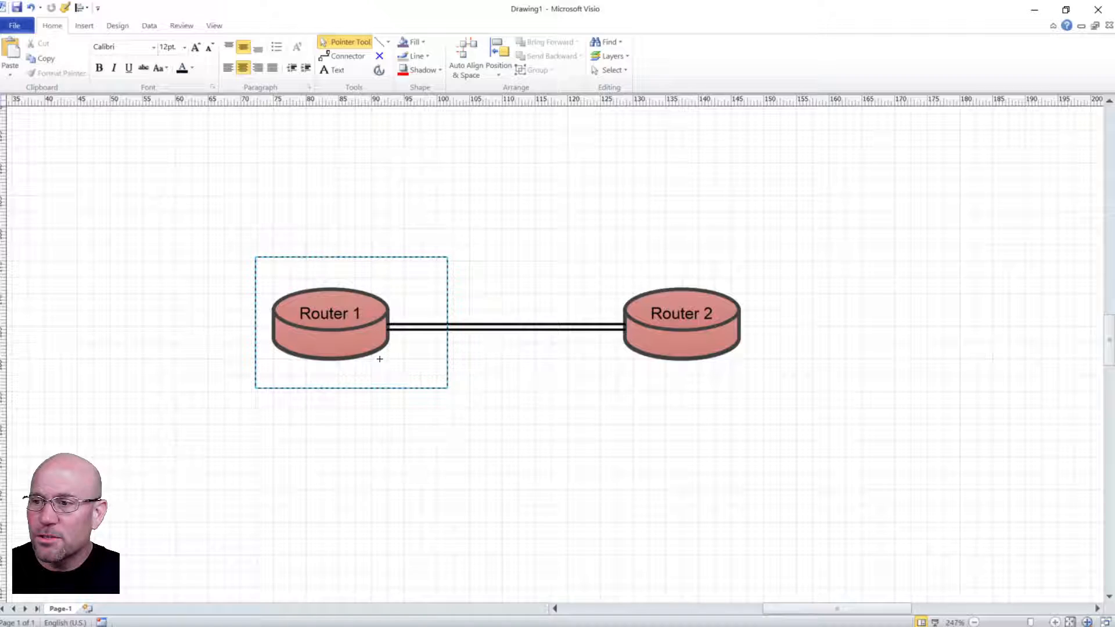
left_click_drag(329, 313, 321, 258)
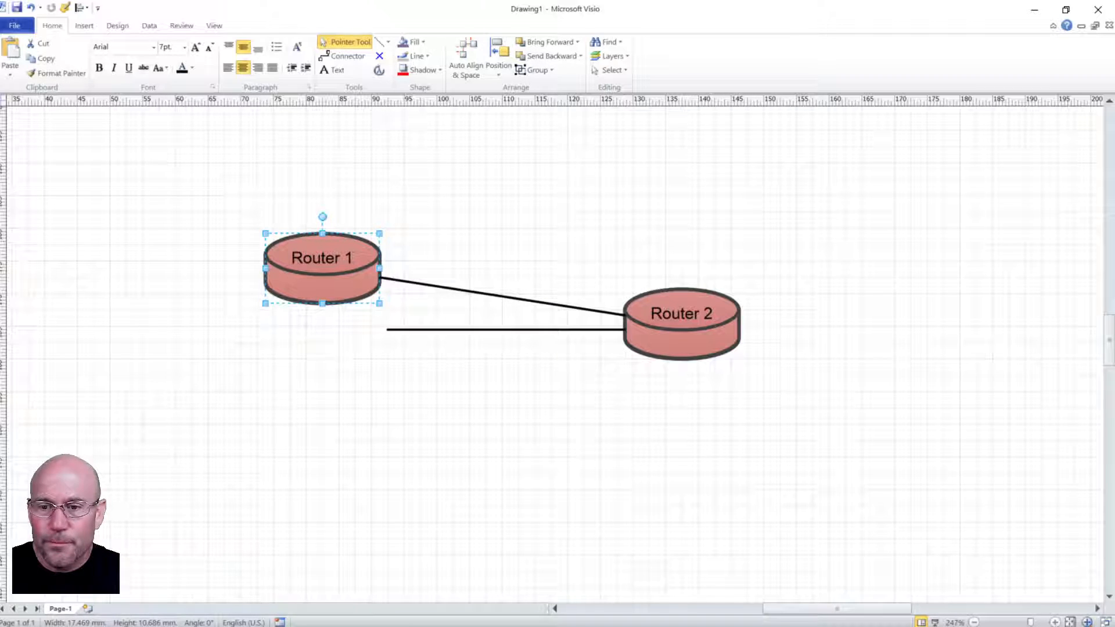
left_click_drag(324, 257, 251, 256)
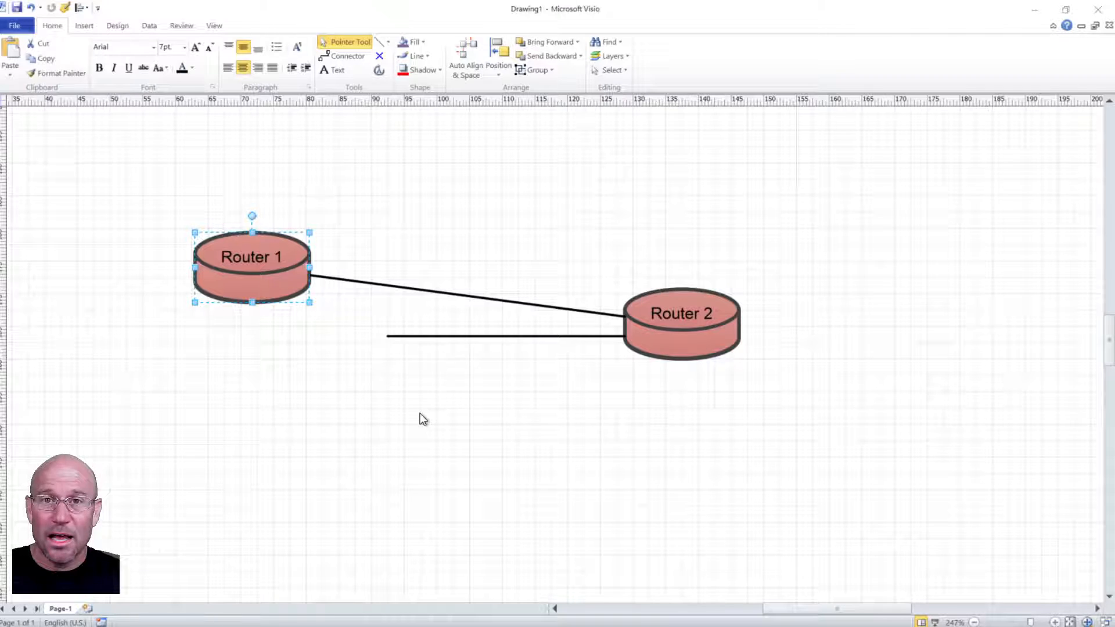
mouse_move(516, 375)
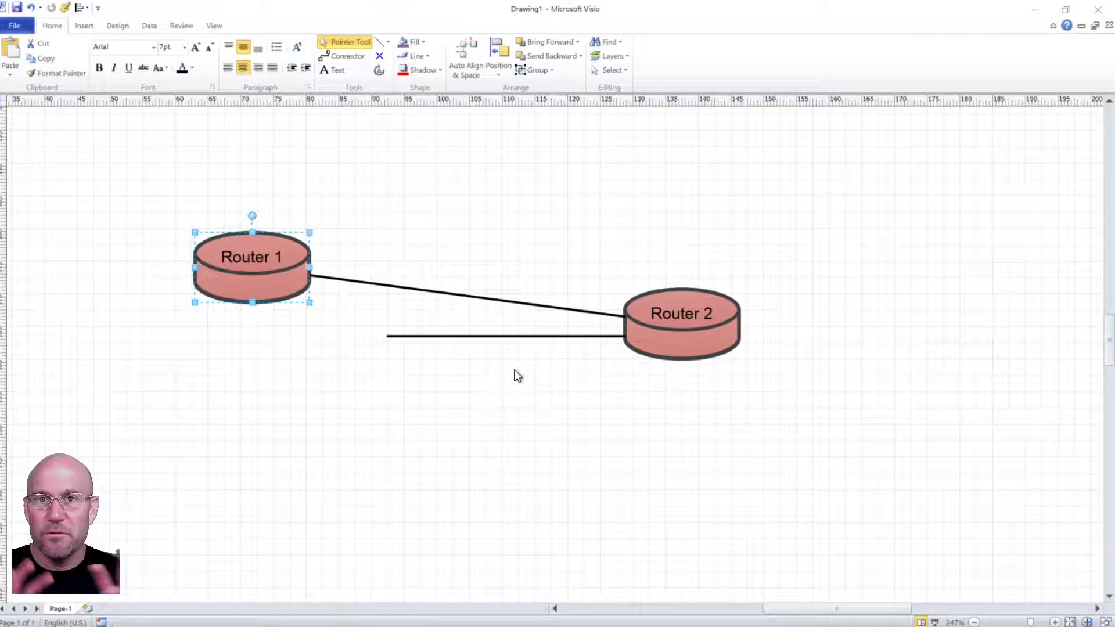
mouse_move(473, 404)
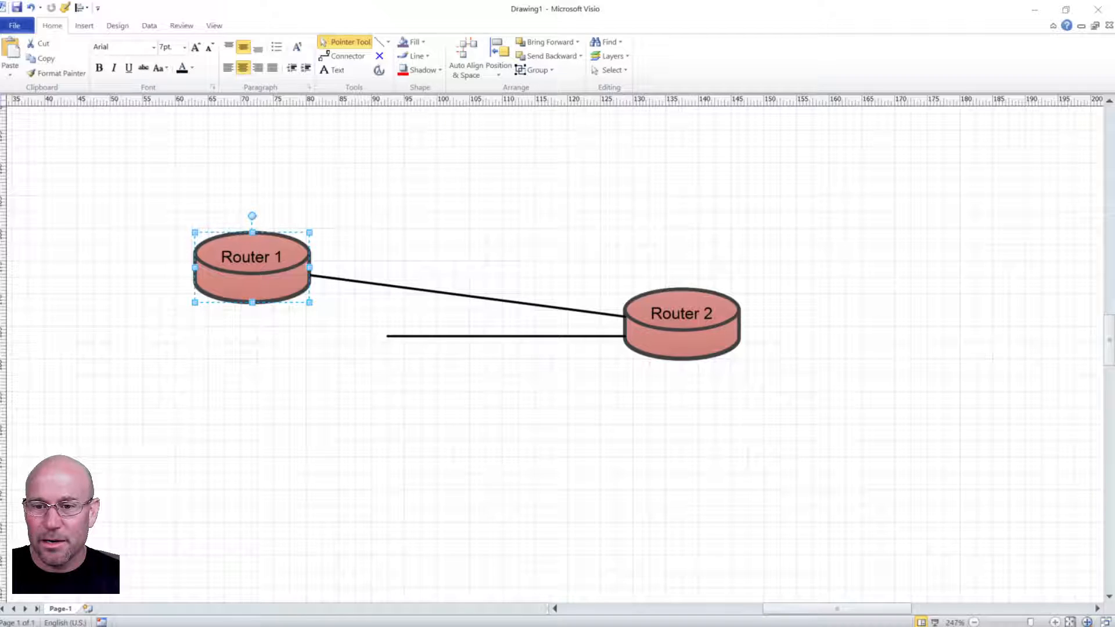
- Return Router 1 and glue the copied link's ends to Router 1 and Router 2 so both links overlap
left_click_drag(252, 267, 276, 277)
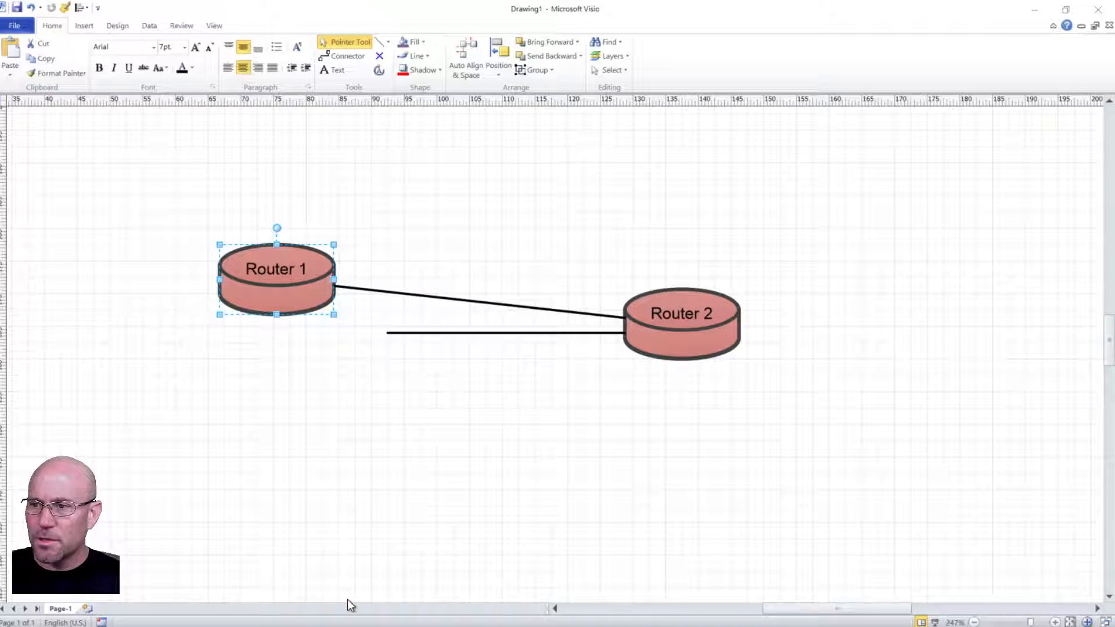
double_click(277, 277)
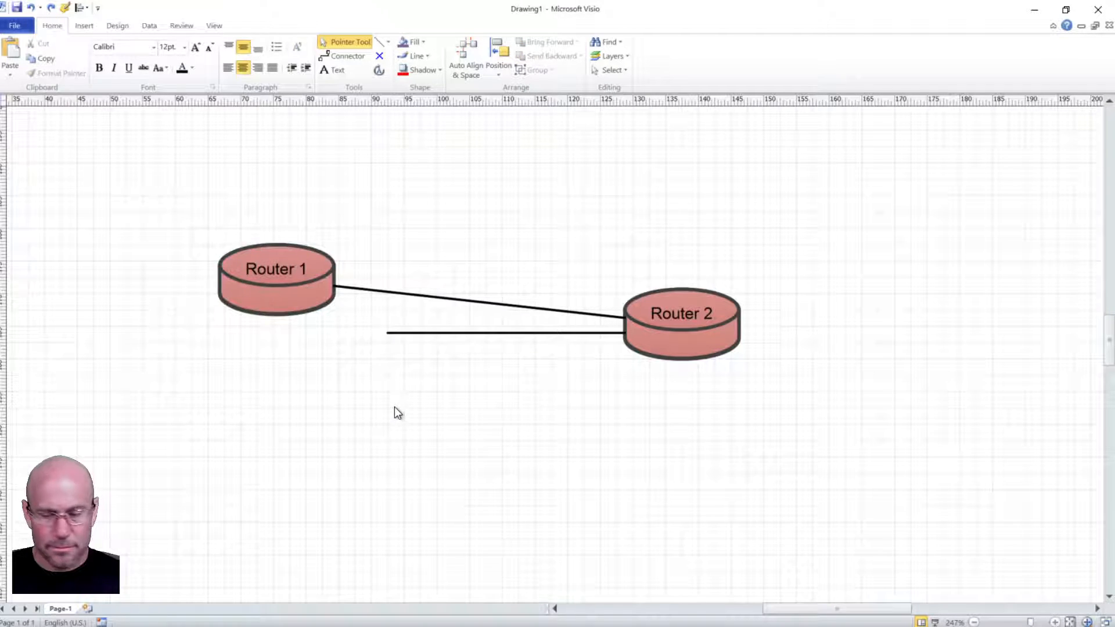
left_click_drag(276, 277, 330, 314)
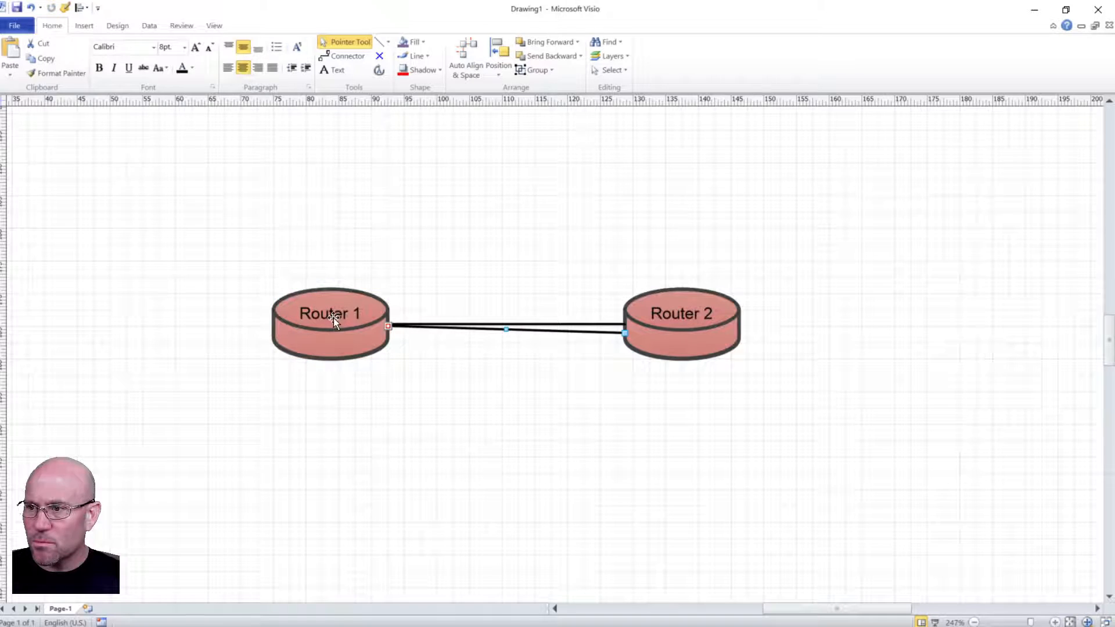
left_click(681, 314)
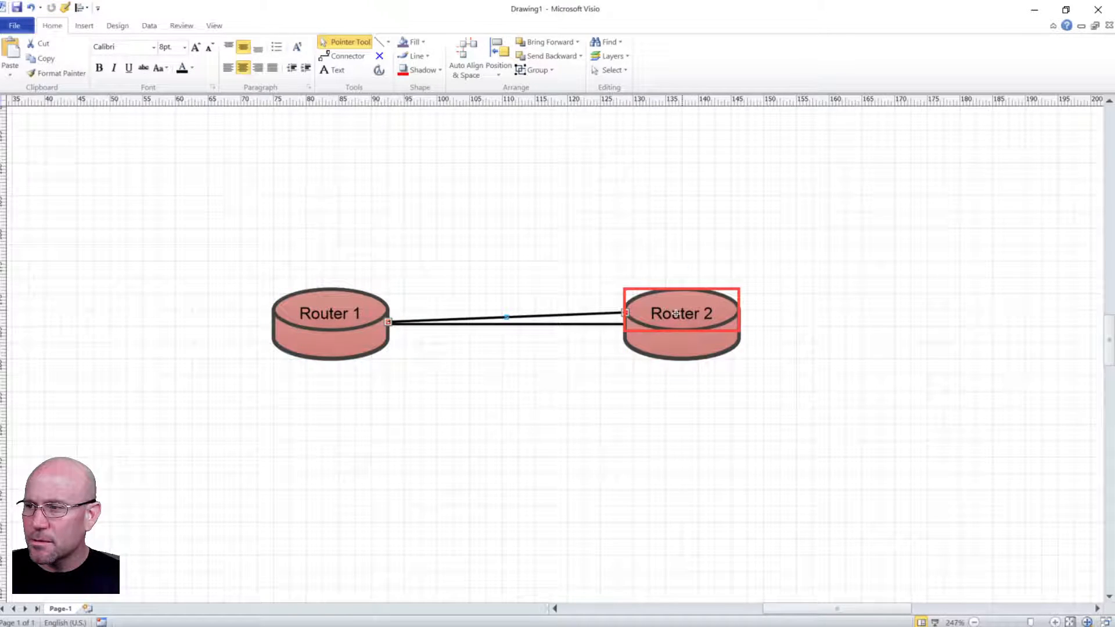
left_click(215, 265)
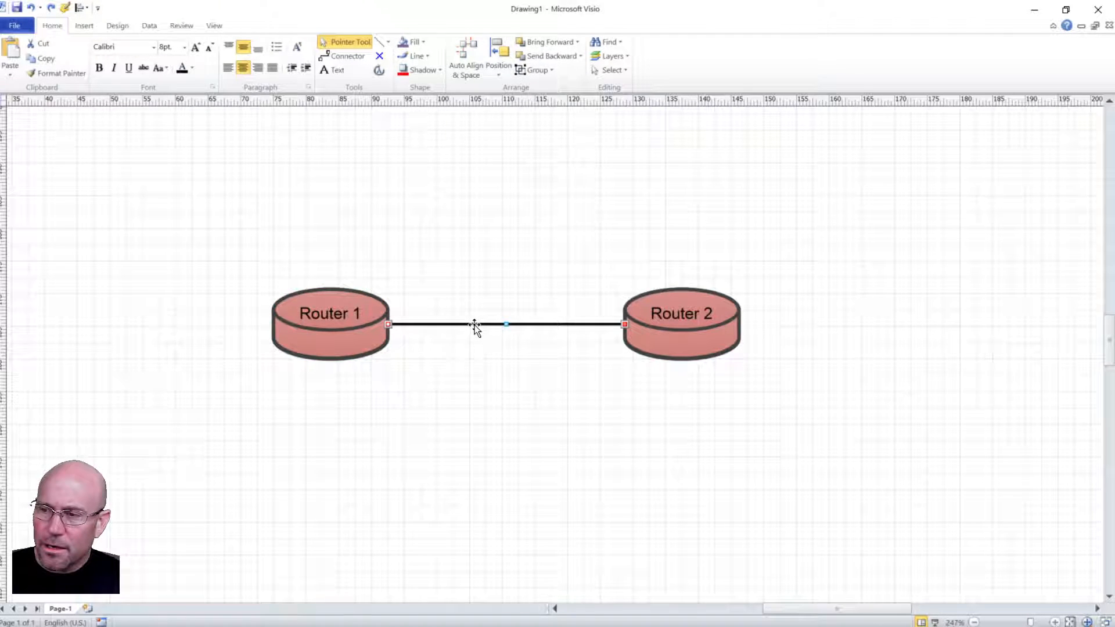
left_click_drag(475, 325, 499, 401)
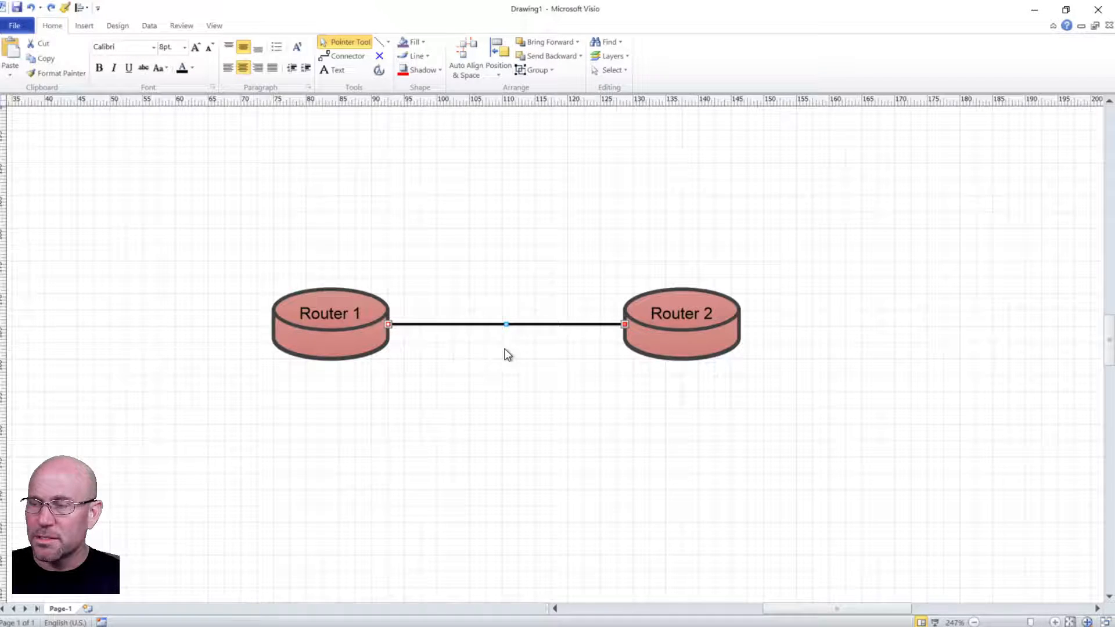
mouse_move(435, 348)
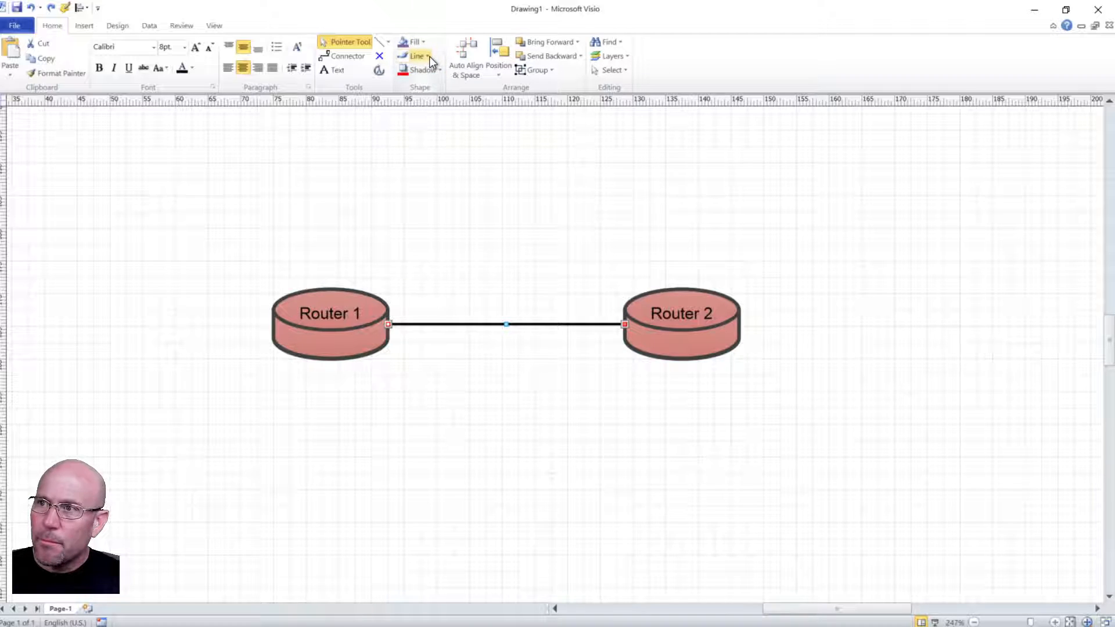
- Make one of the overlapping links 6 pt thick
left_click(427, 56)
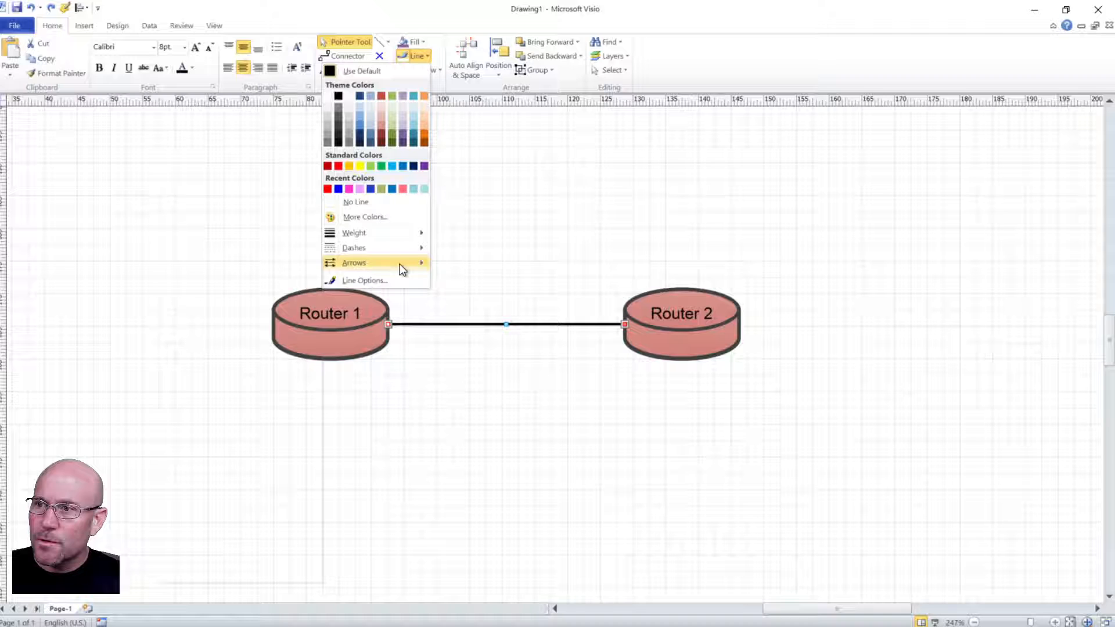
left_click(353, 233)
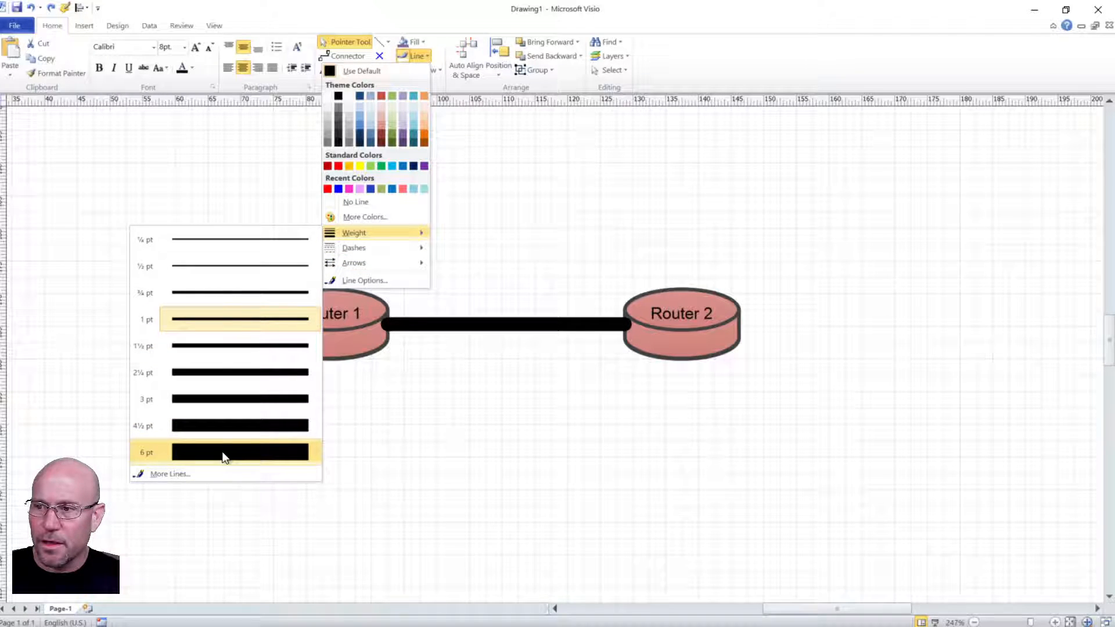
left_click(224, 452)
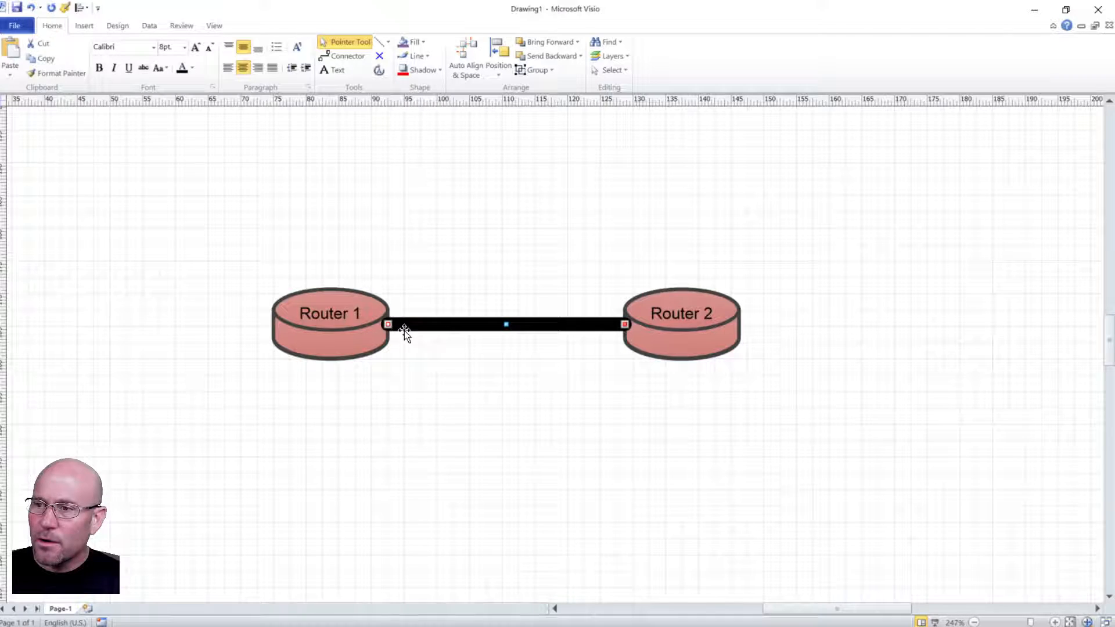
left_click_drag(388, 324, 422, 229)
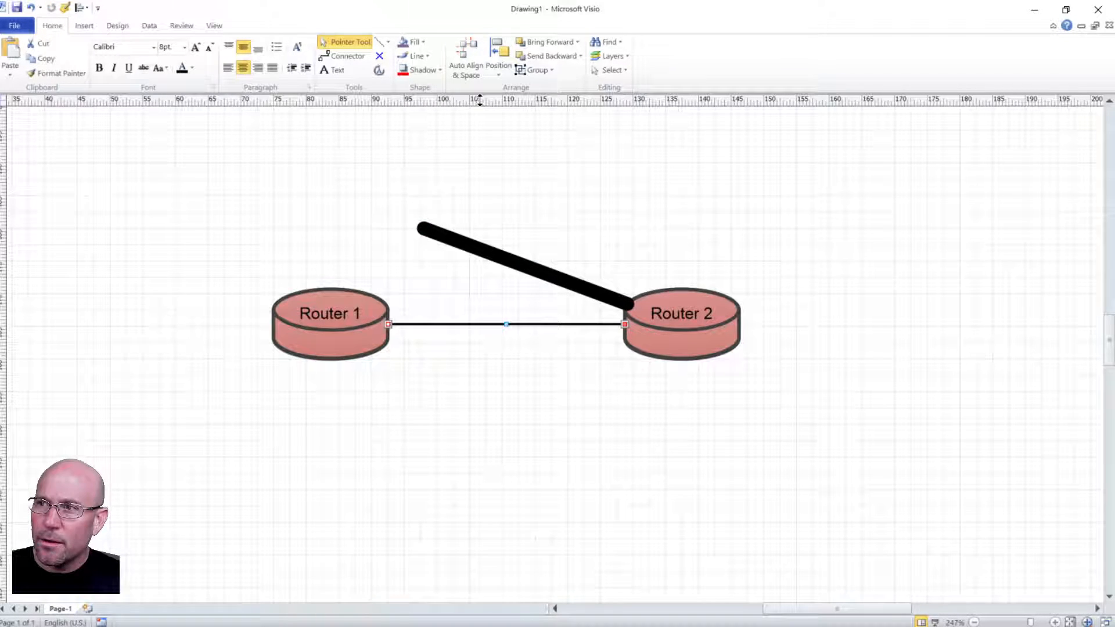
mouse_move(417, 55)
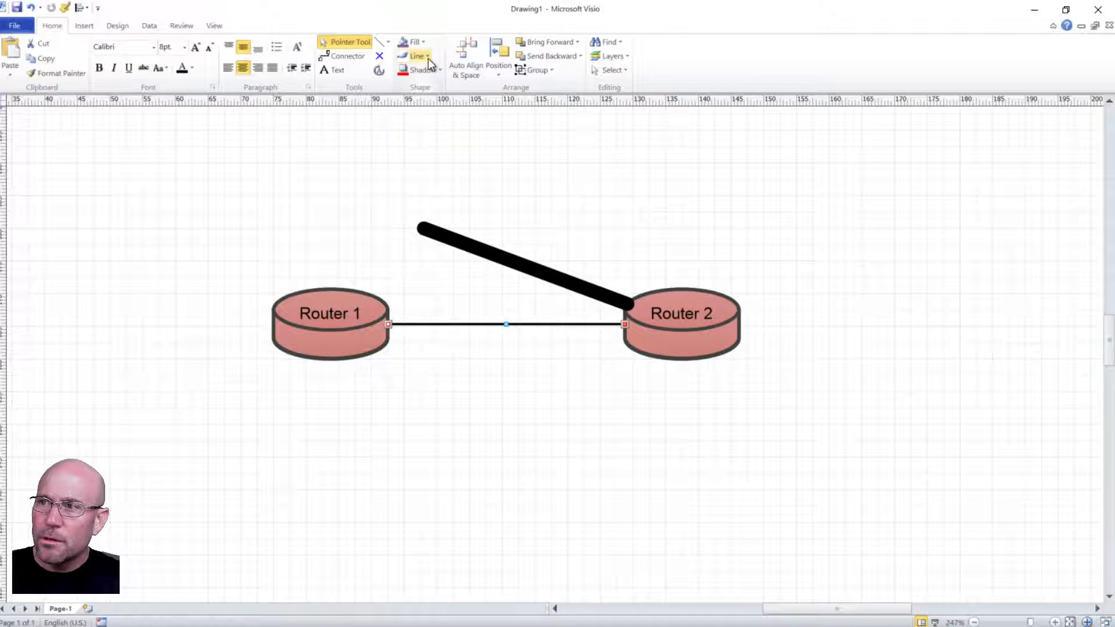
- Colour the thin connector white, glue the thick line to Router 1 and send it to back
left_click(416, 56)
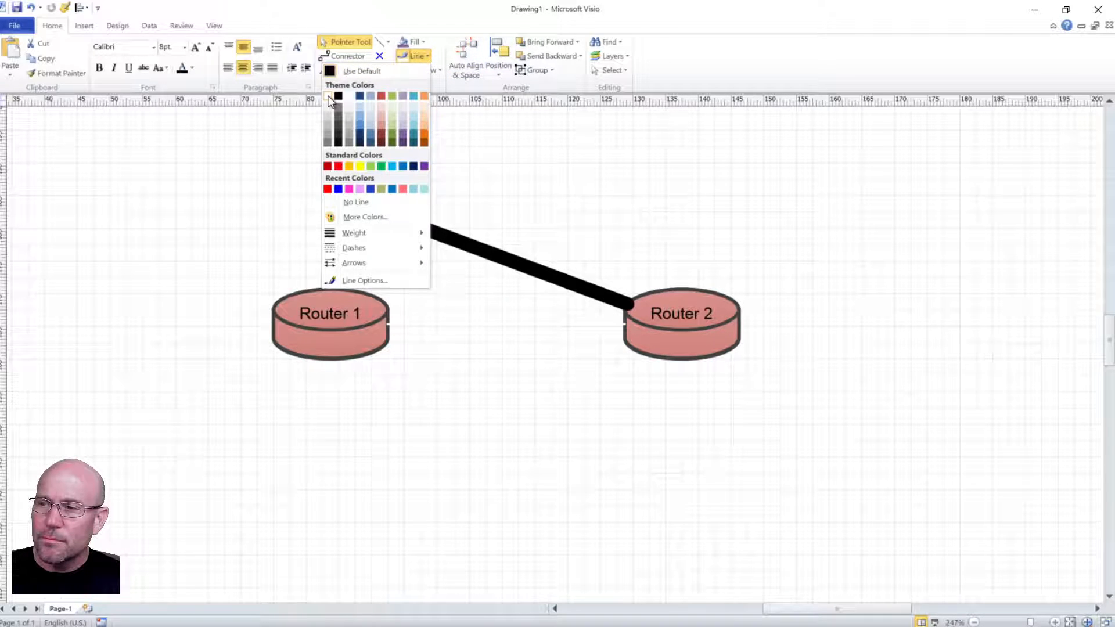
left_click(329, 96)
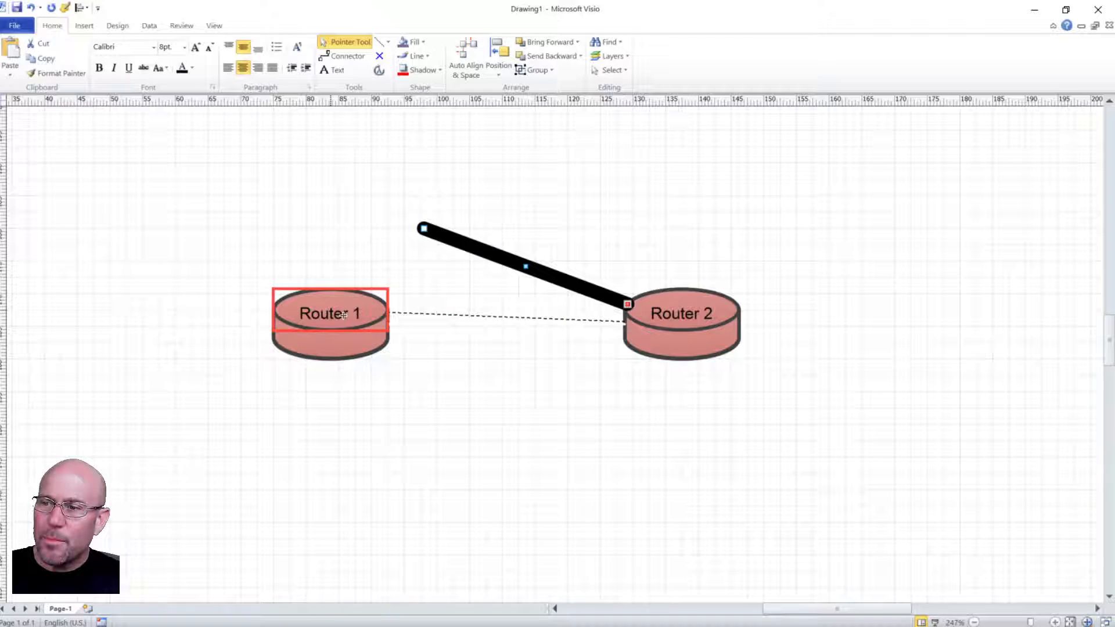
left_click_drag(423, 227, 409, 324)
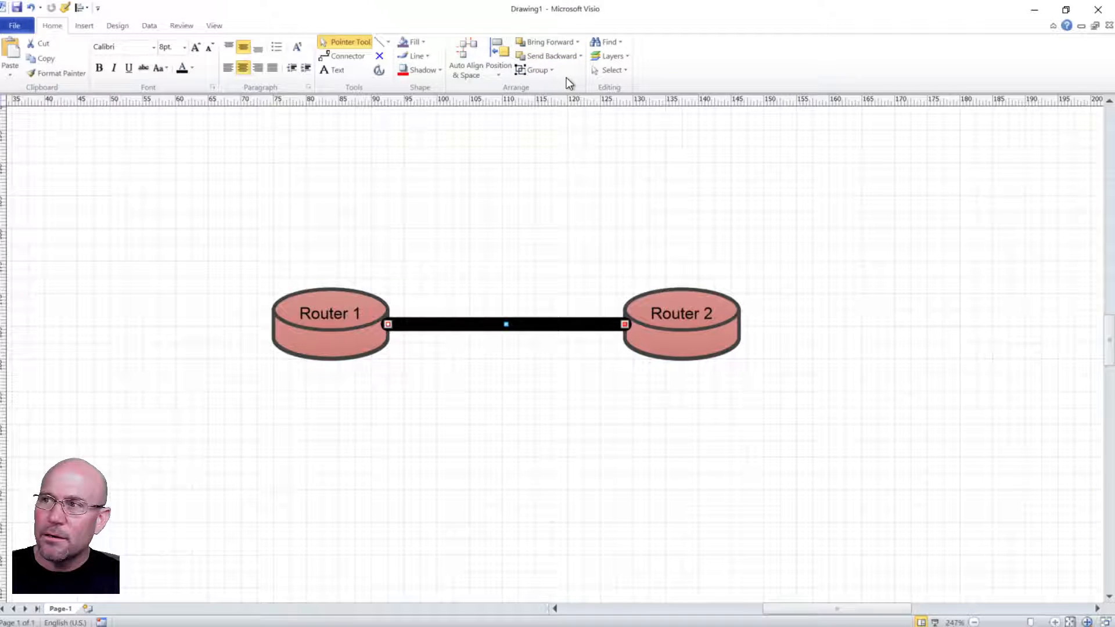
left_click(580, 55)
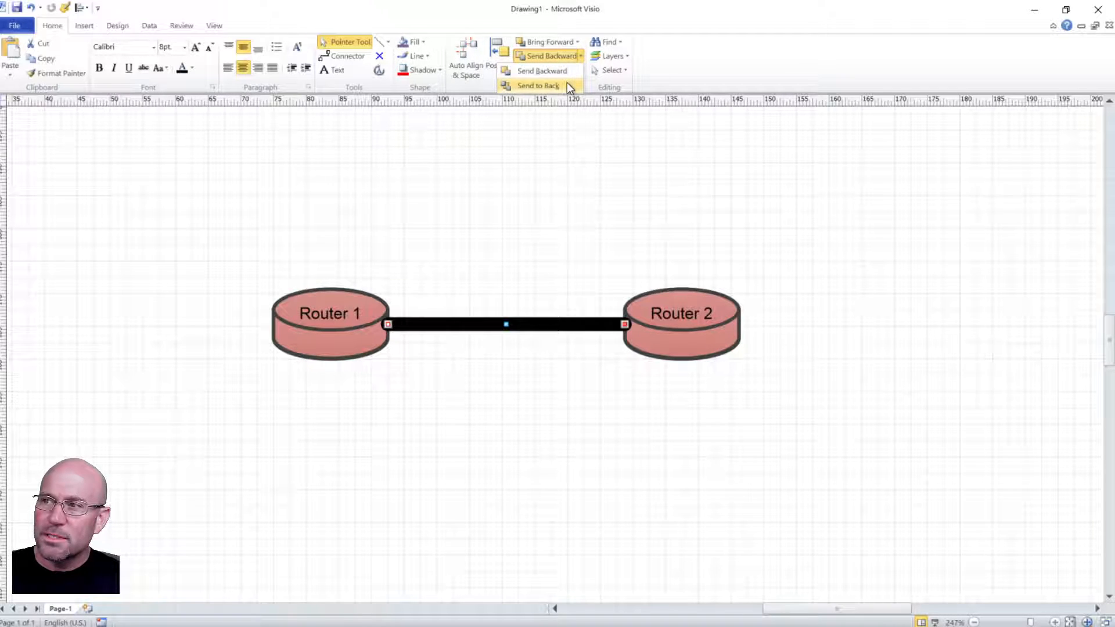
mouse_move(542, 71)
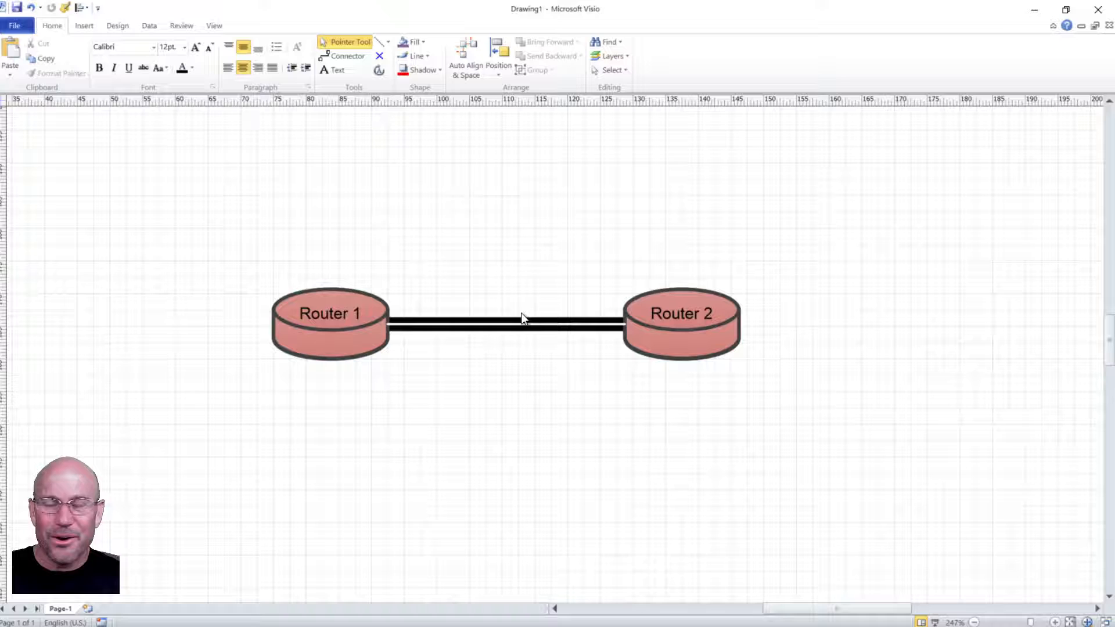
left_click(505, 325)
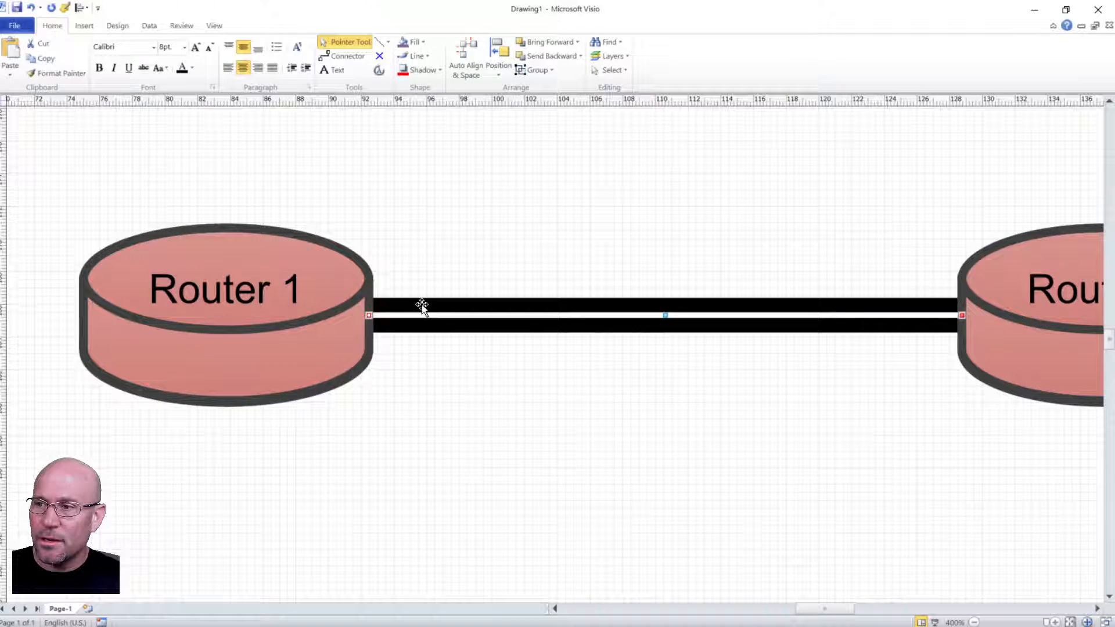
mouse_move(477, 306)
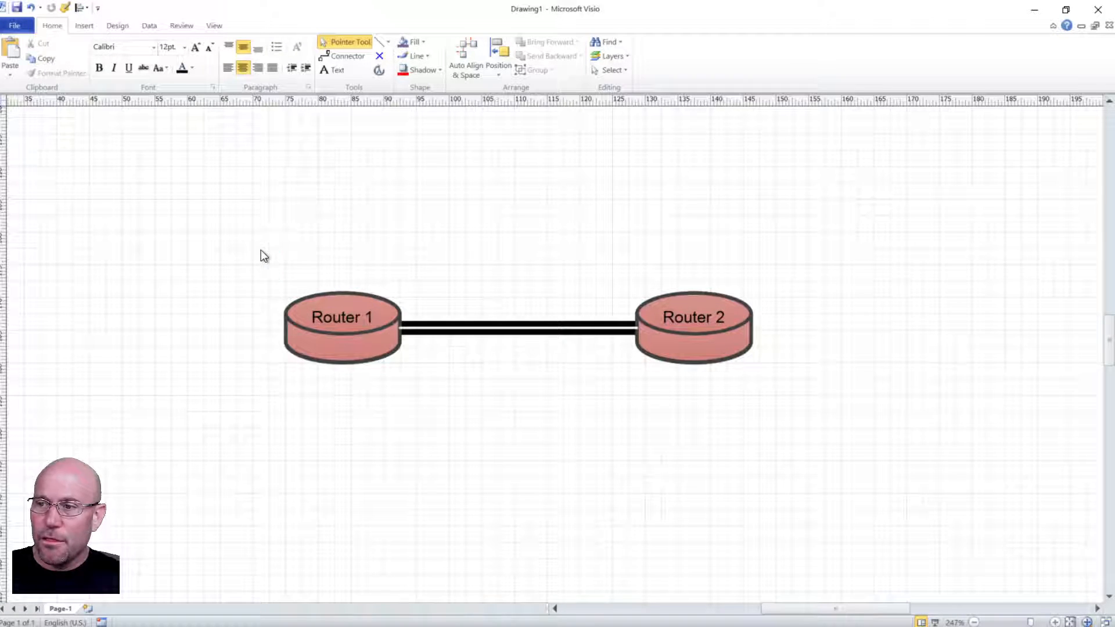
left_click_drag(341, 317, 179, 171)
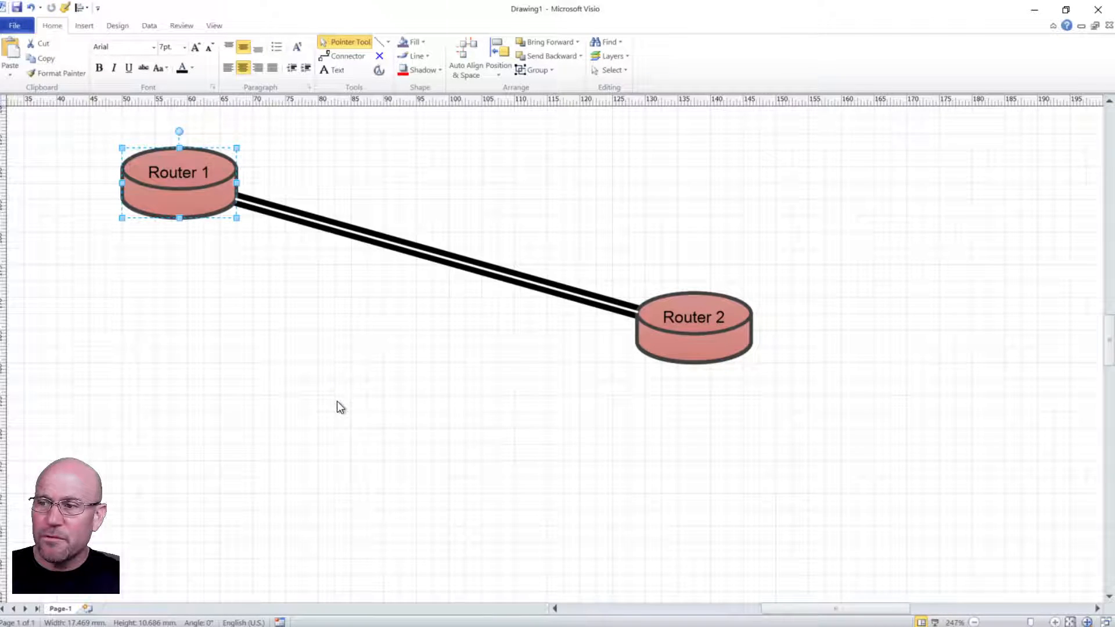
mouse_move(343, 414)
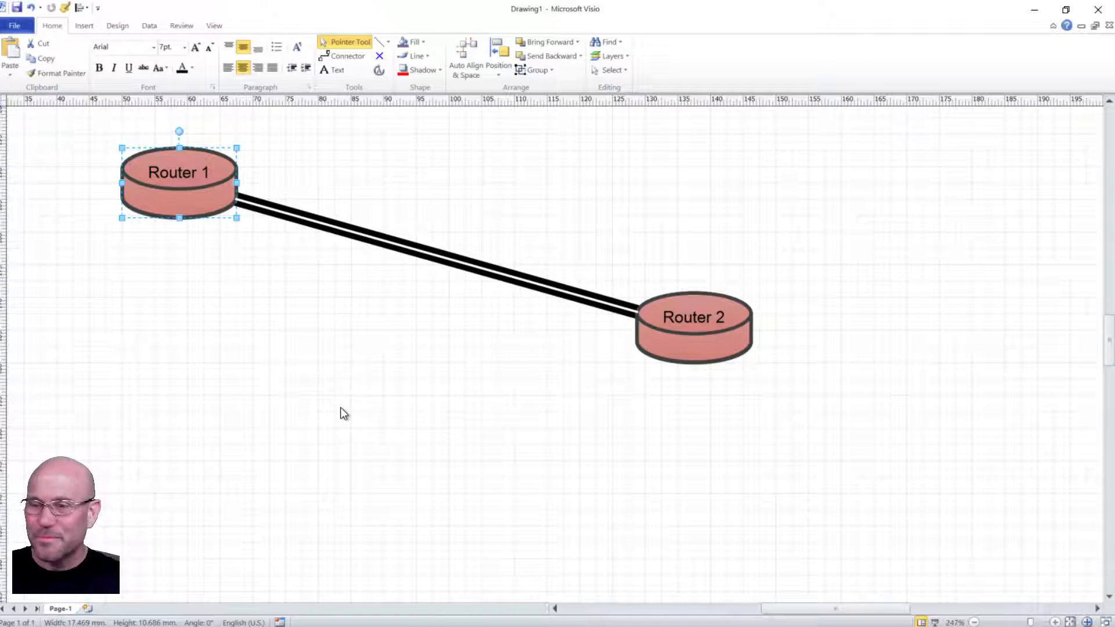
left_click_drag(179, 171, 342, 317)
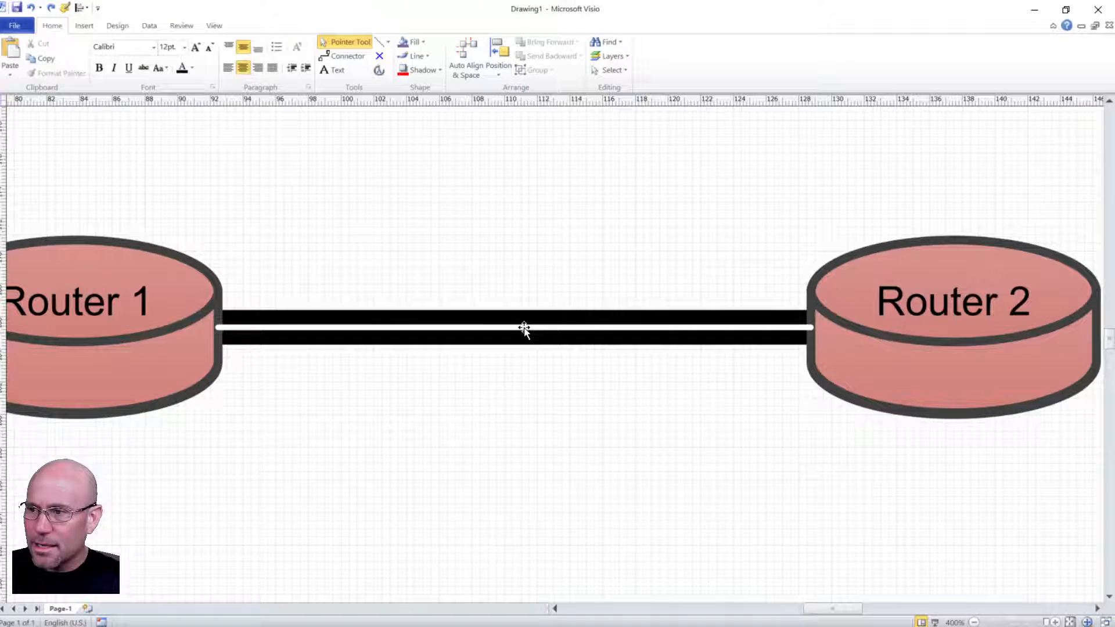
left_click(512, 328)
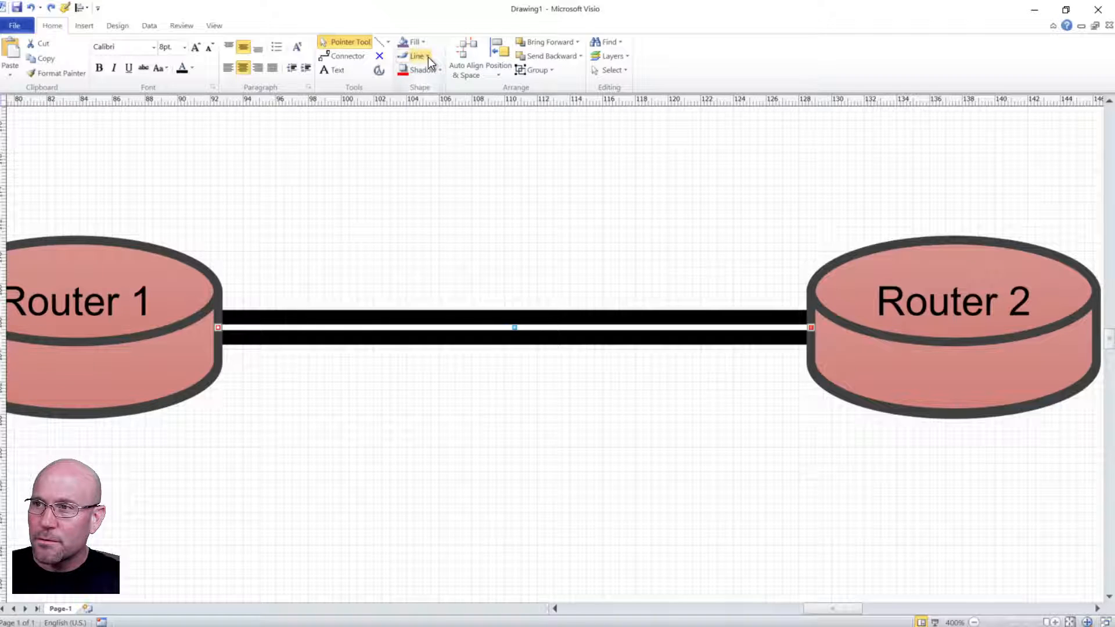
left_click(418, 56)
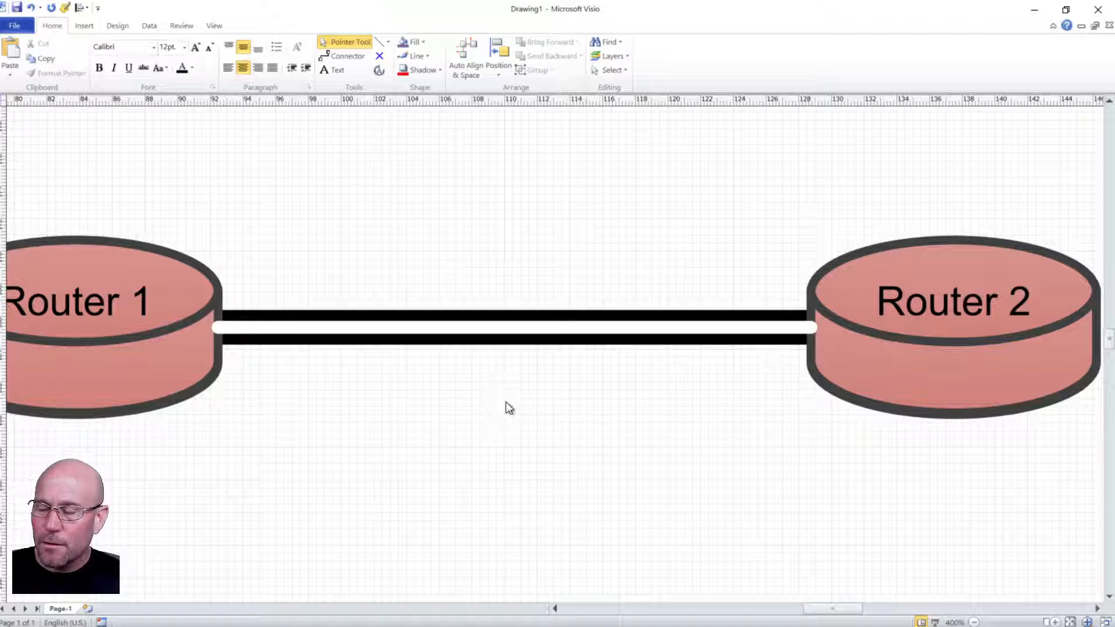
- Move Router 2 directly below Router 1 so the double link runs vertically
scroll("down", 3)
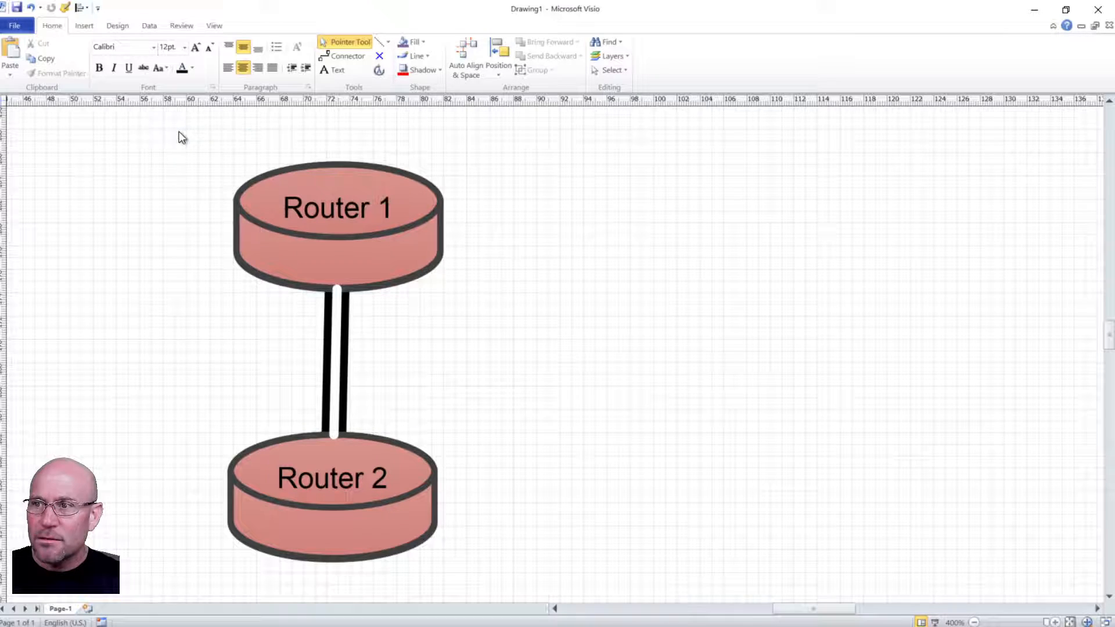
left_click(338, 207)
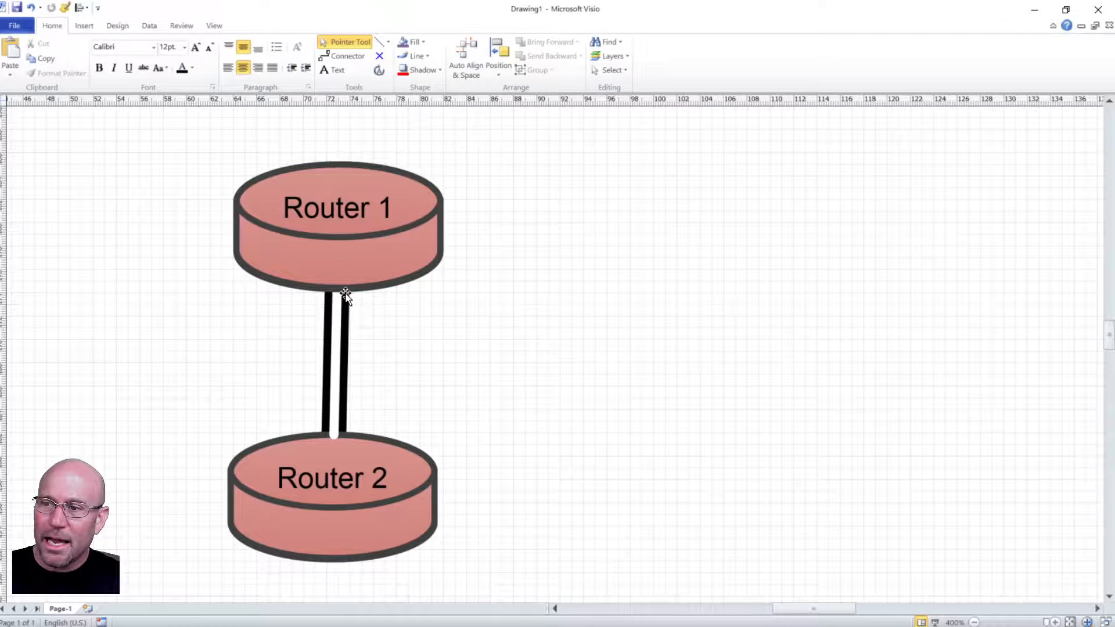
left_click(331, 477)
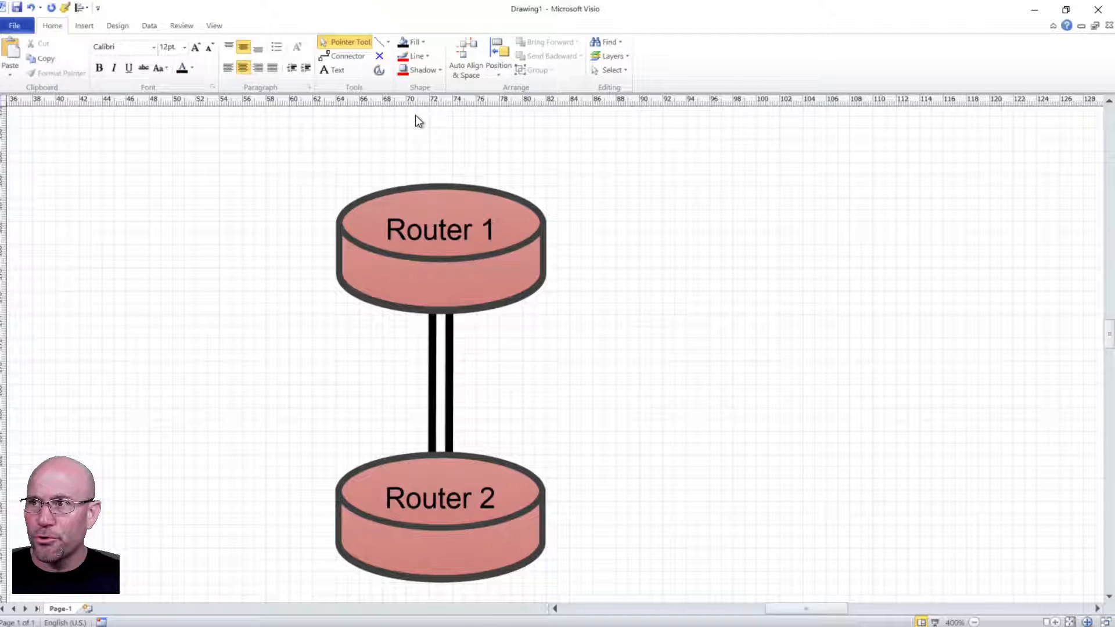
- Recolour the vertical link to a single thin black line, setting one connector aside to the right
left_click(441, 373)
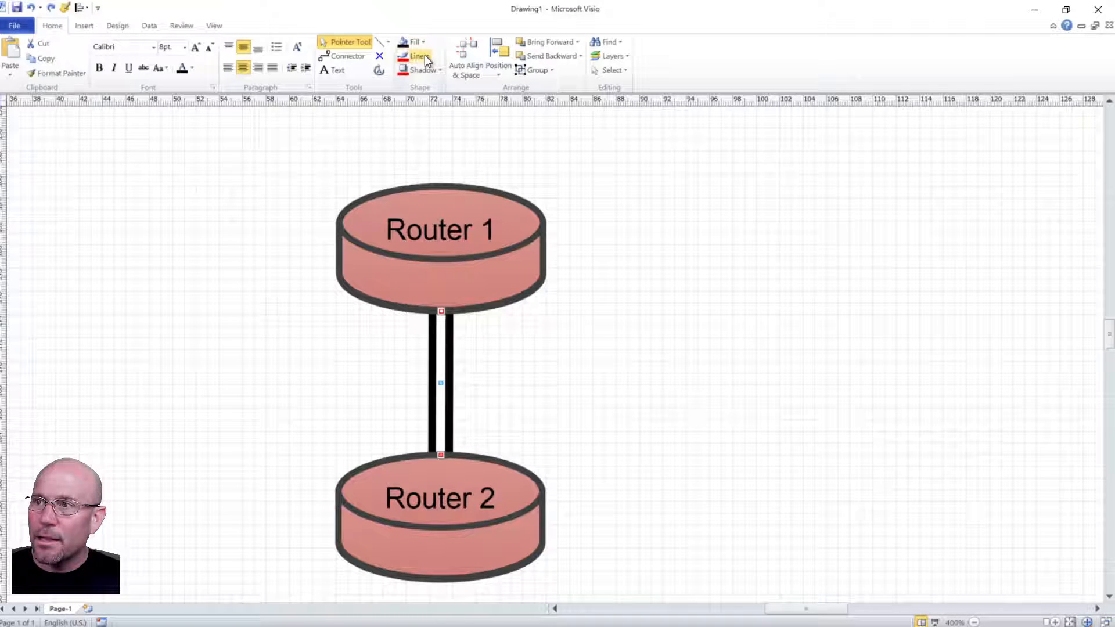
left_click(428, 55)
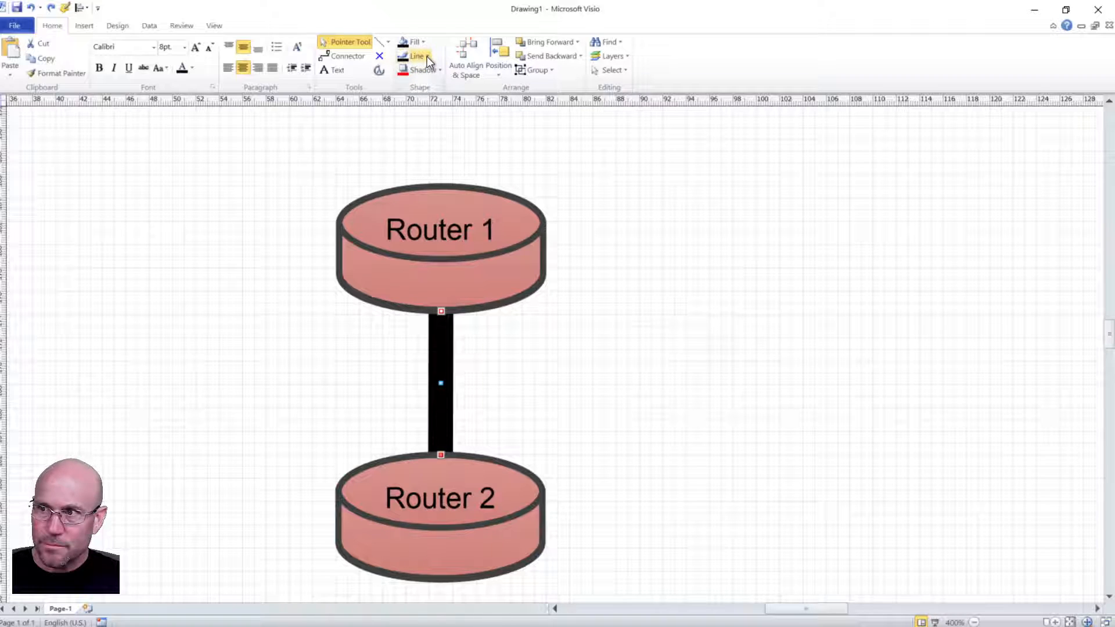
left_click(428, 55)
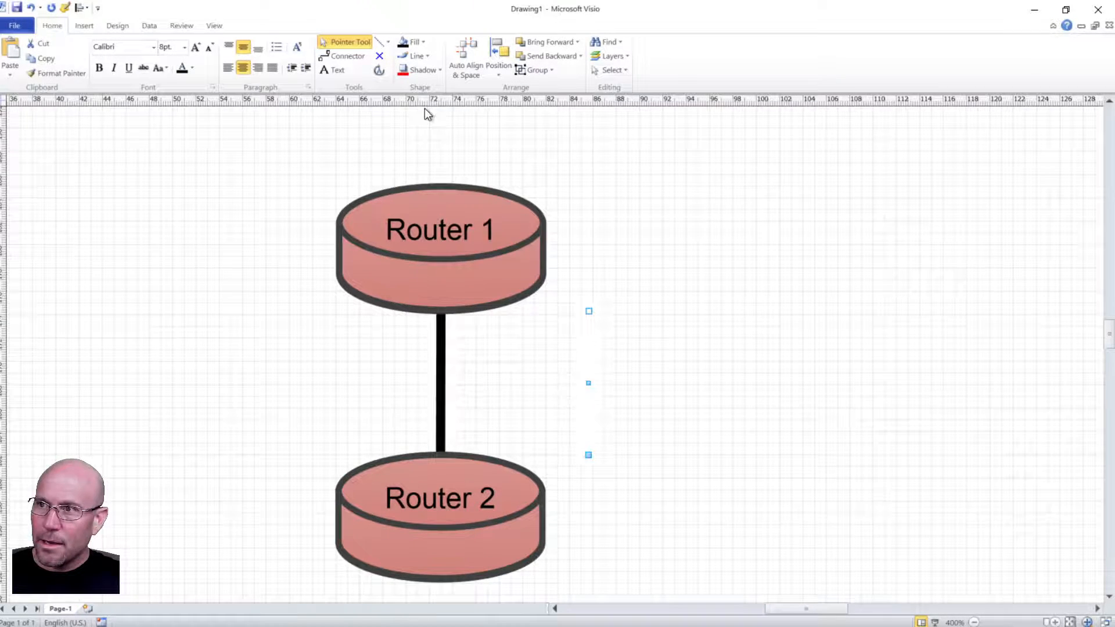
- Make the spare connector black with a custom 10 pt line weight
left_click(426, 56)
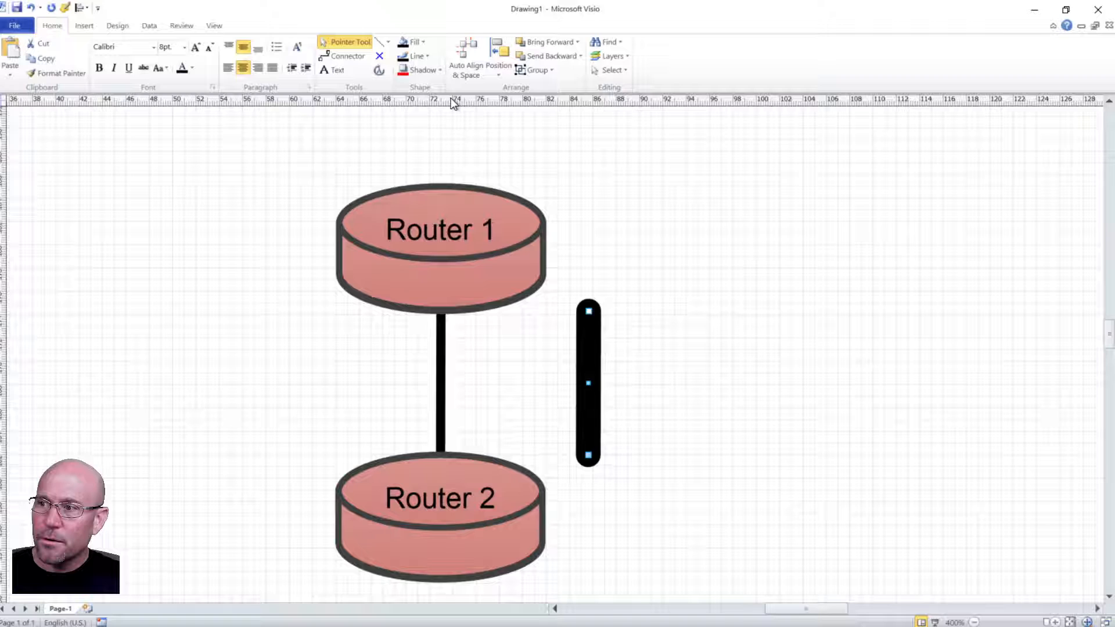
right_click(587, 384)
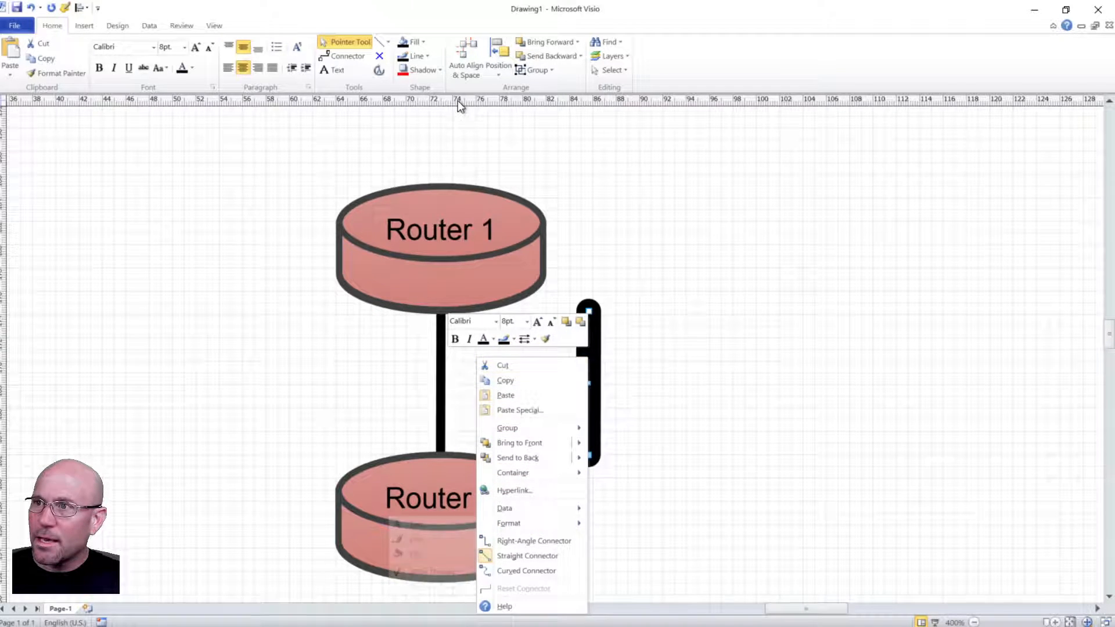
left_click(417, 56)
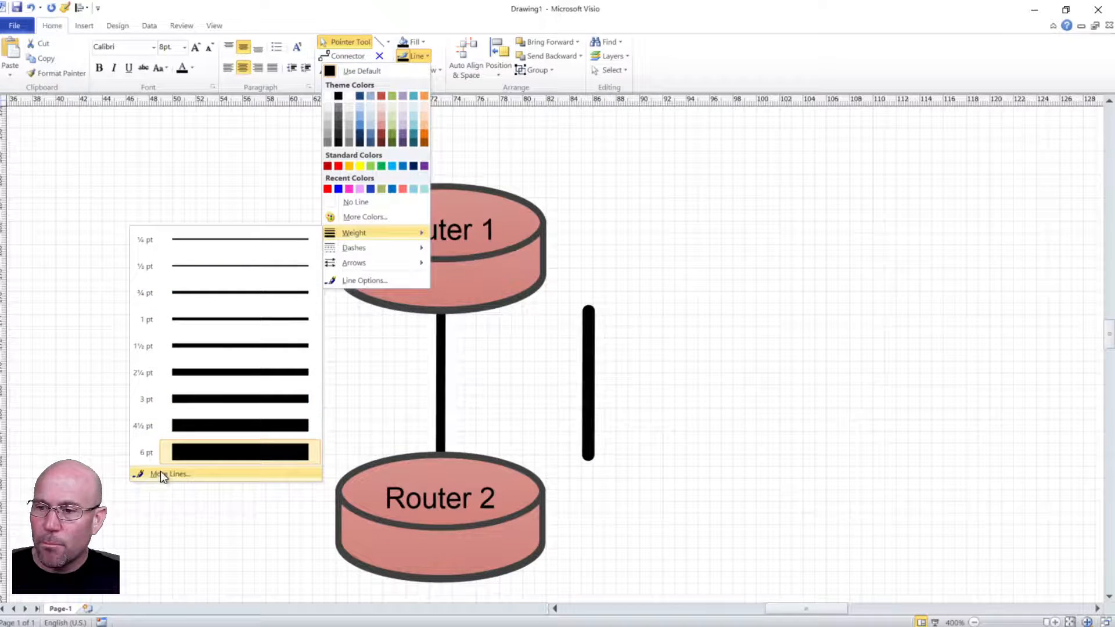
left_click(176, 474)
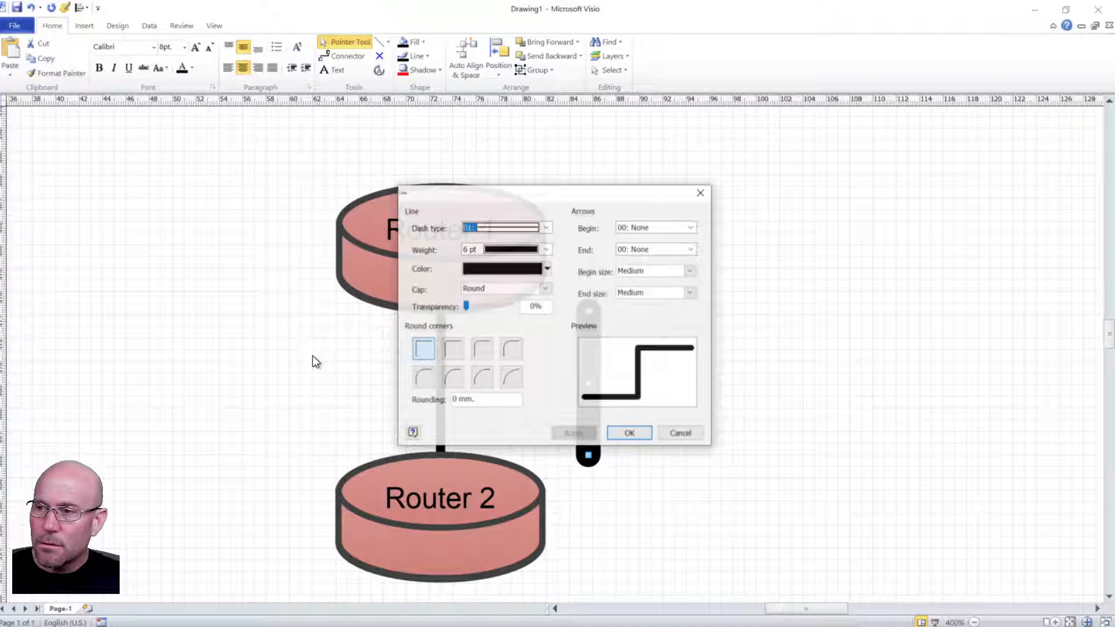
left_click(546, 248)
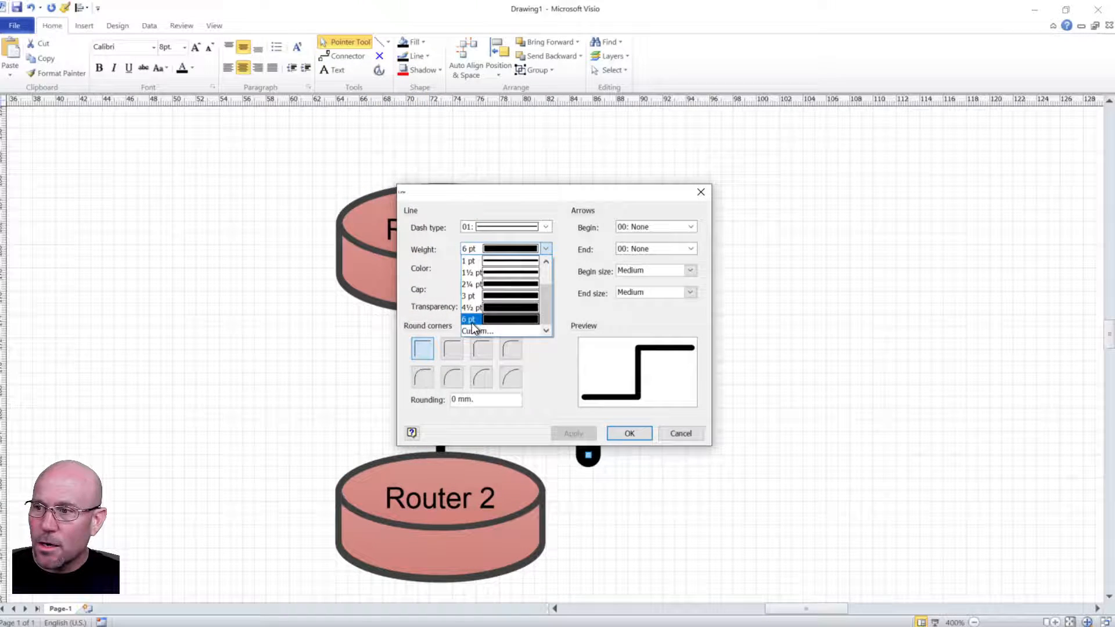
left_click(477, 331)
type("10 pt.")
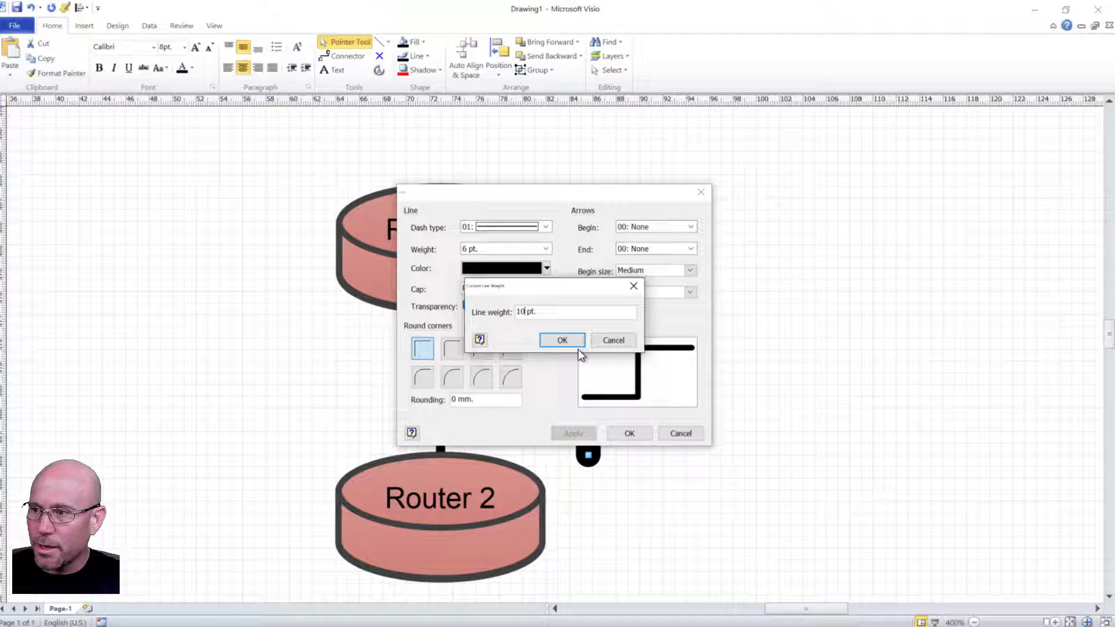
left_click(562, 340)
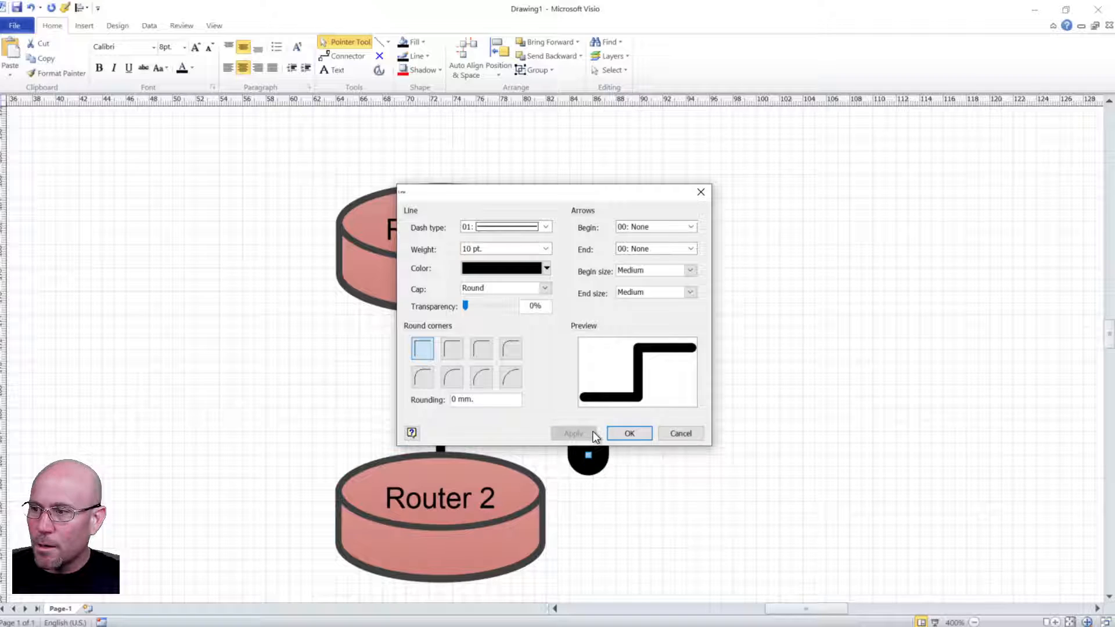
left_click(628, 433)
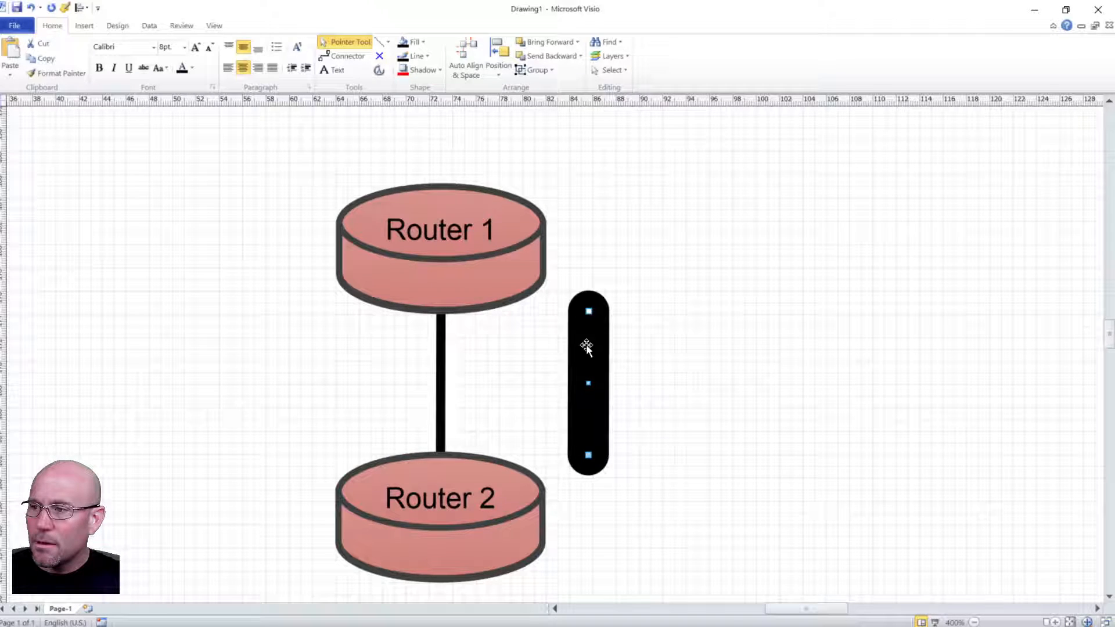
- Glue the thick connector between the routers and send it to back for a three-line link
left_click(439, 229)
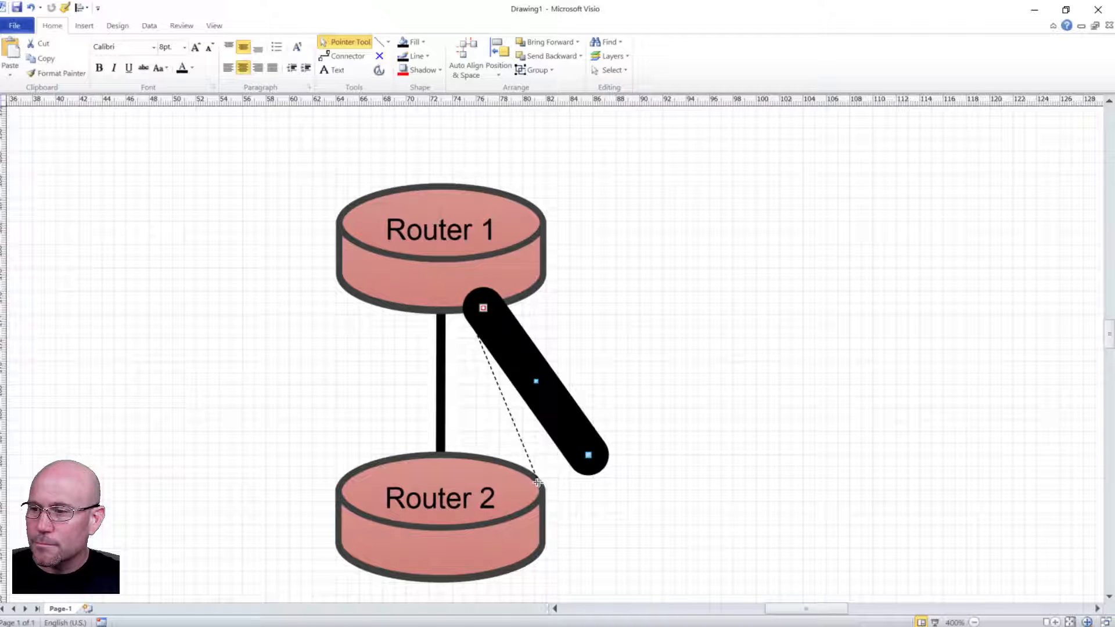
left_click_drag(587, 456, 439, 455)
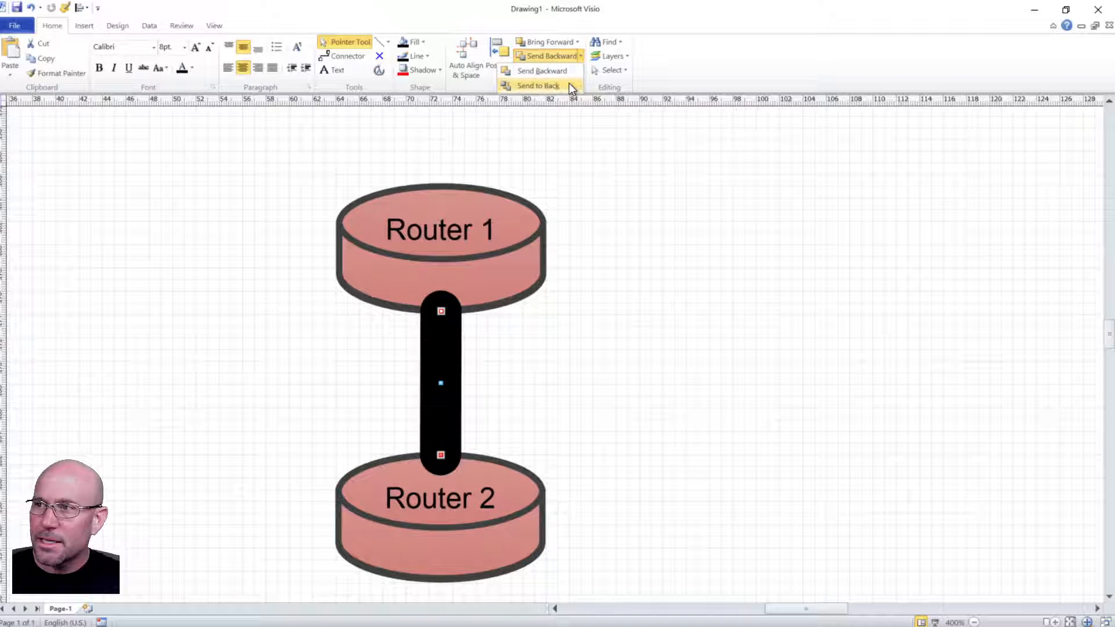
left_click(538, 85)
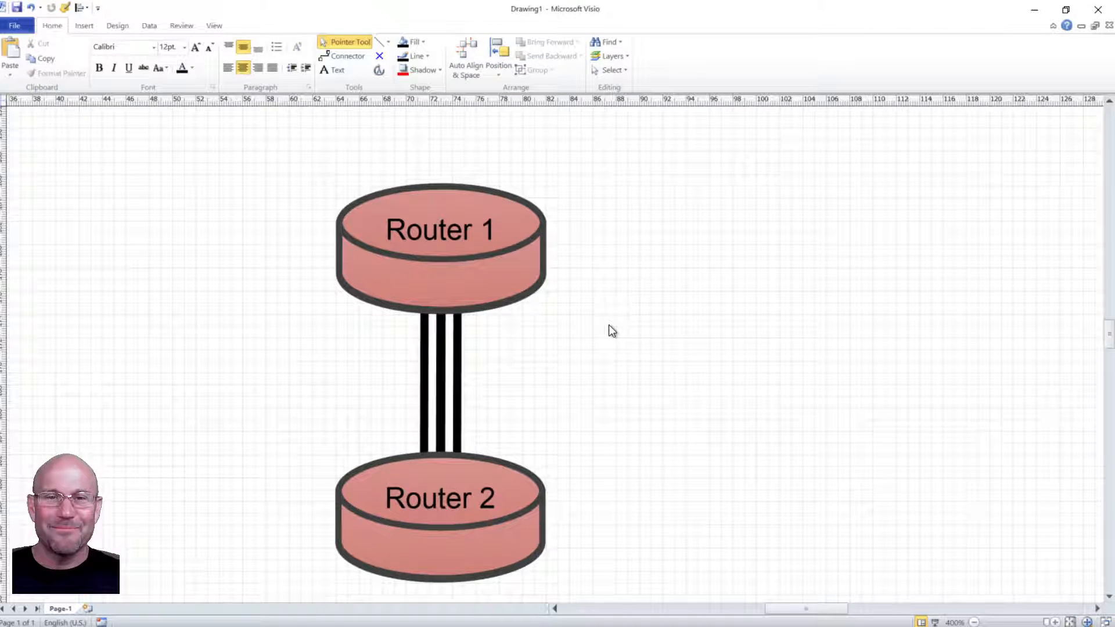
mouse_move(519, 354)
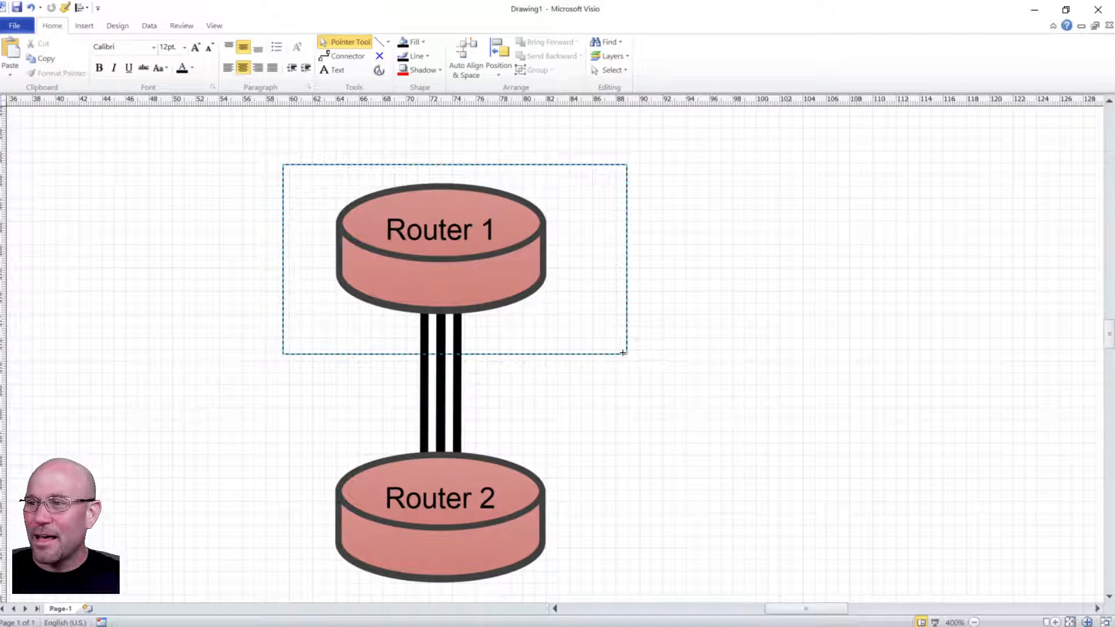
- Move Router 1 to check the triple link follows, then place it directly above Router 2
left_click_drag(438, 229, 814, 285)
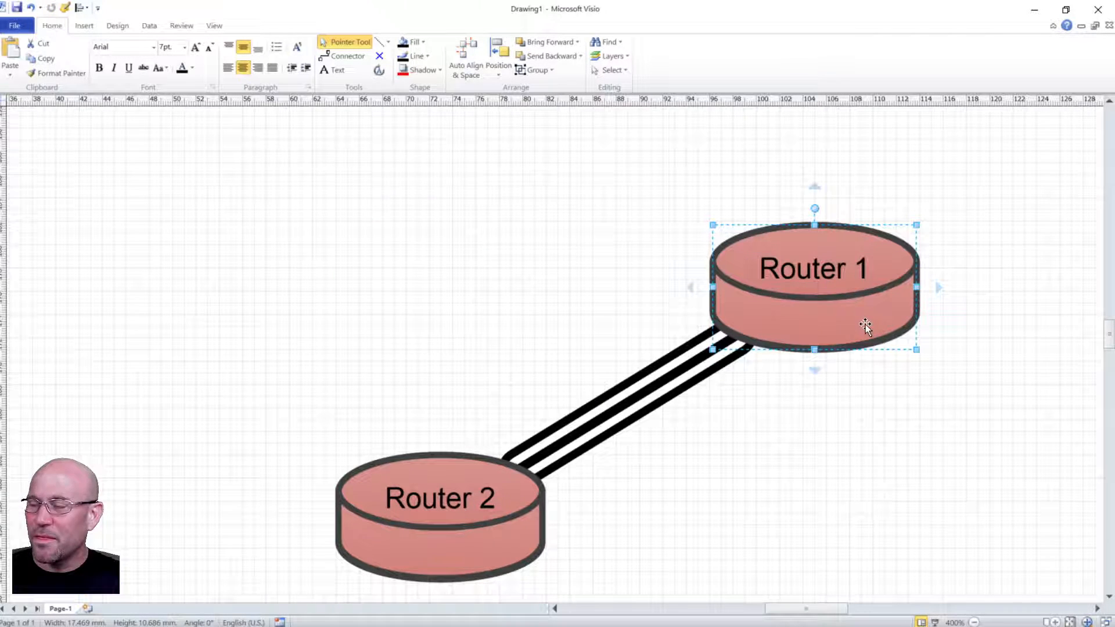
left_click_drag(814, 287, 439, 245)
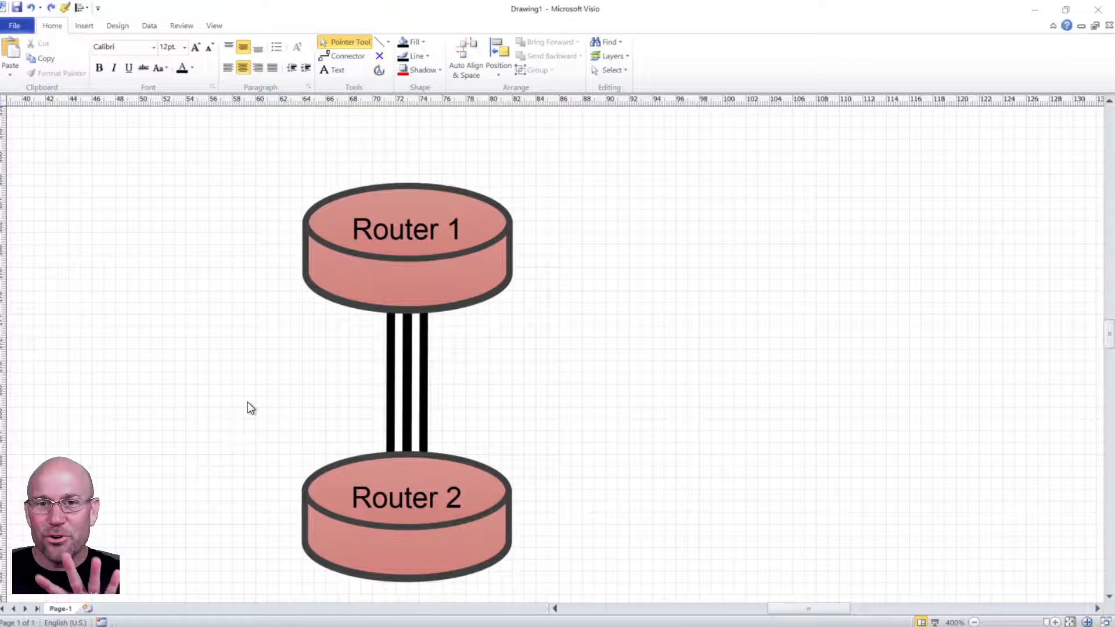
mouse_move(390, 414)
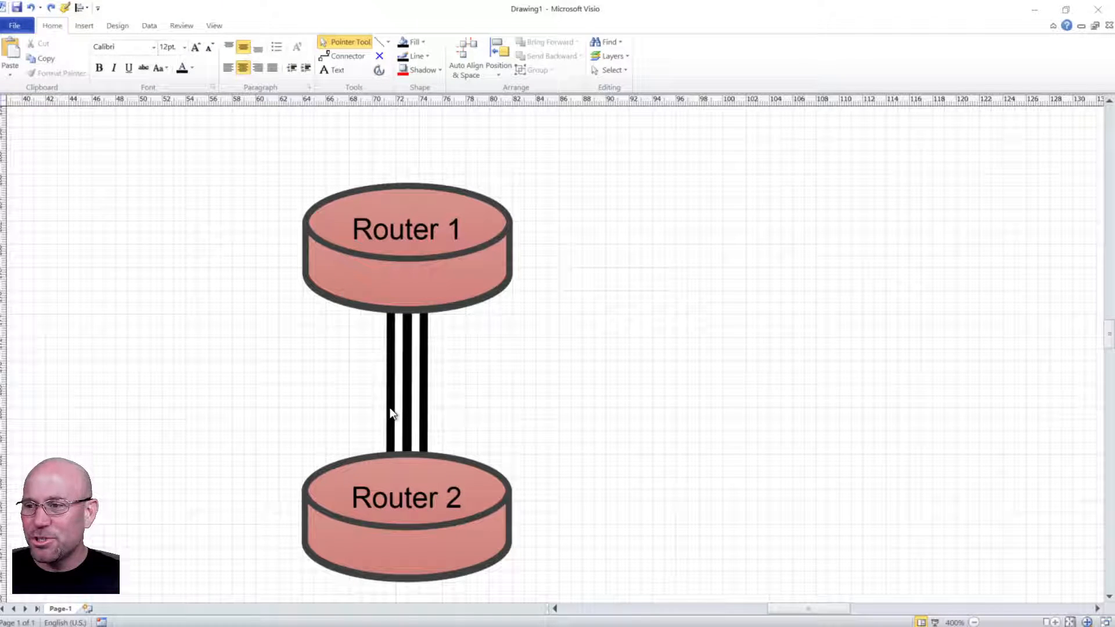
mouse_move(407, 366)
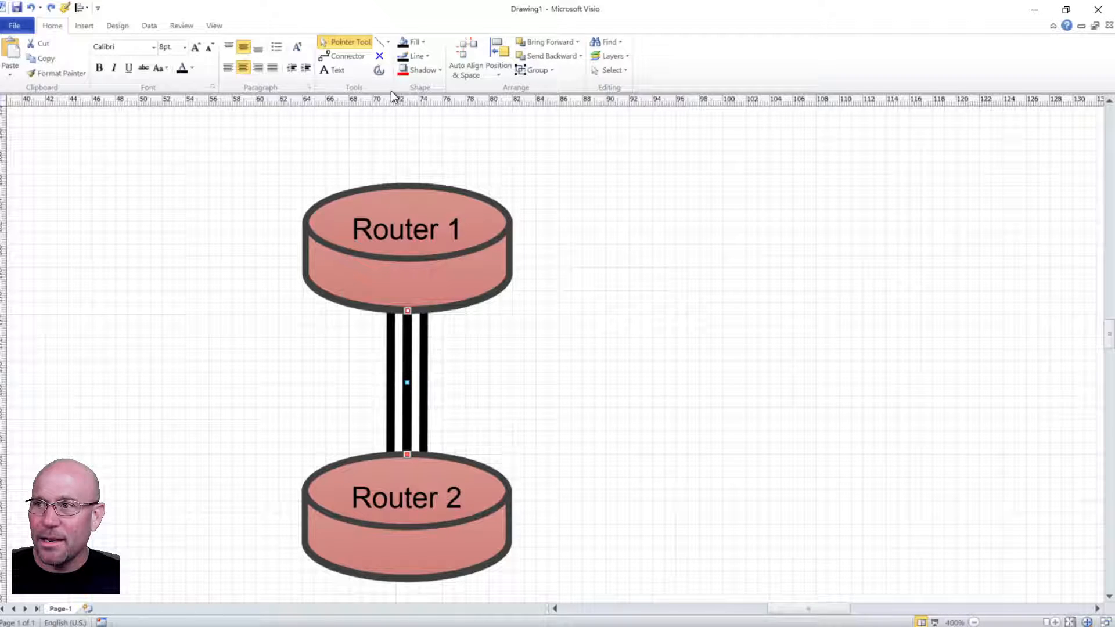
- Set the routers' link to a heavy 10 pt black line weight
left_click(428, 56)
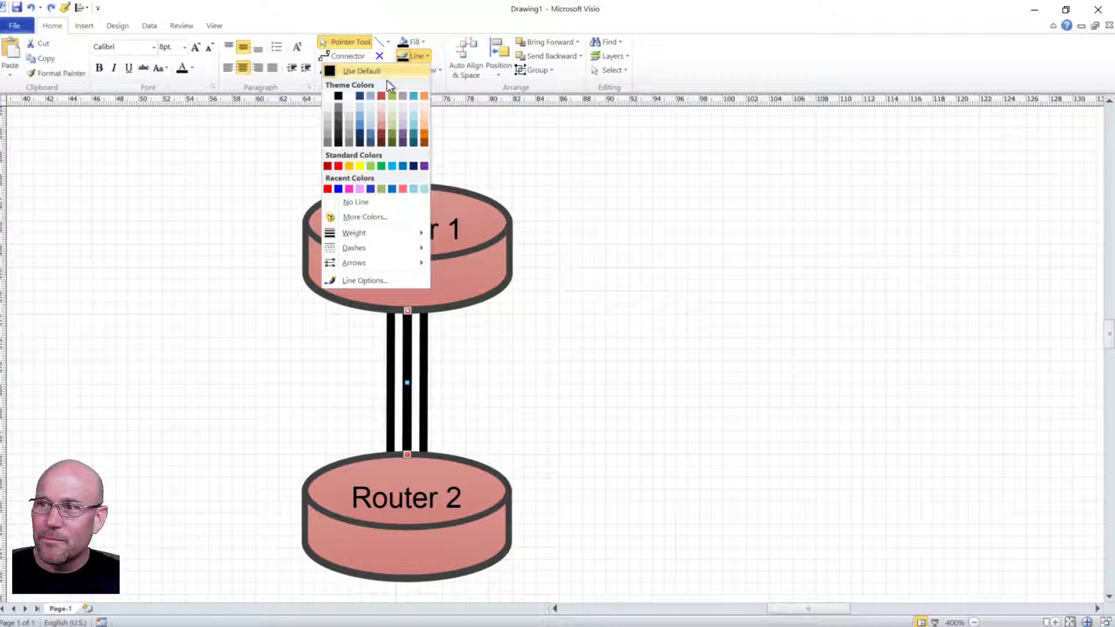
left_click(355, 201)
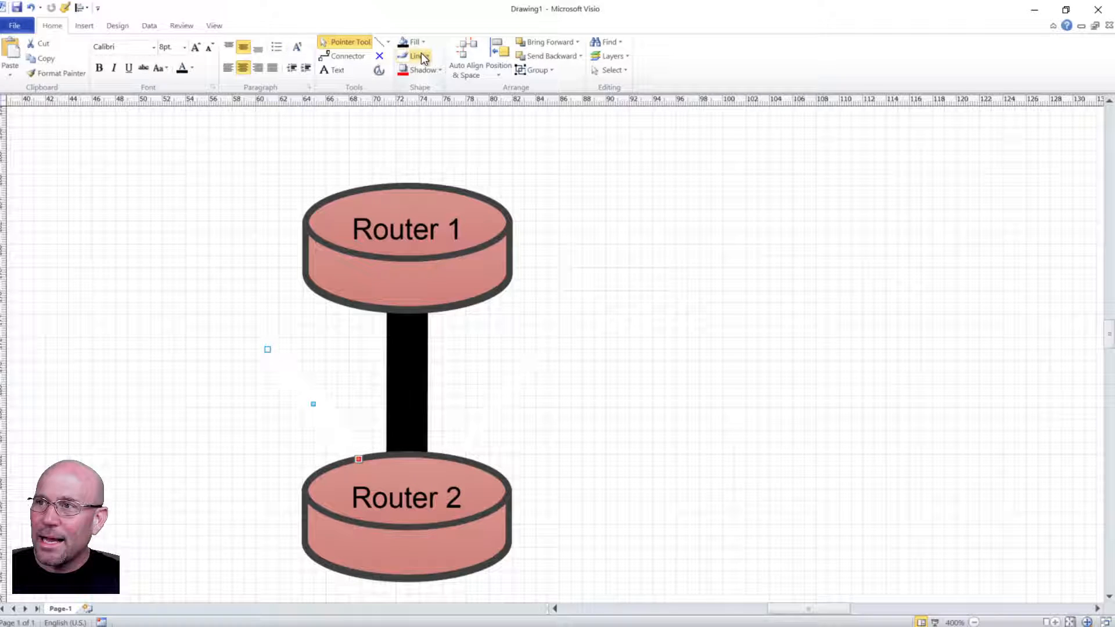
left_click(415, 56)
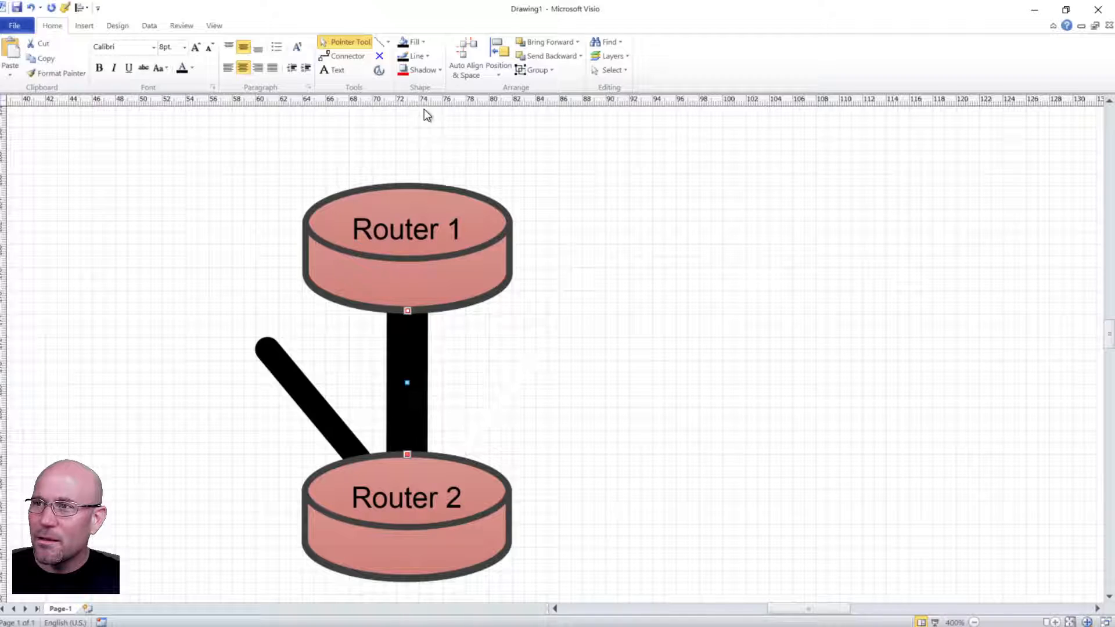
left_click(428, 56)
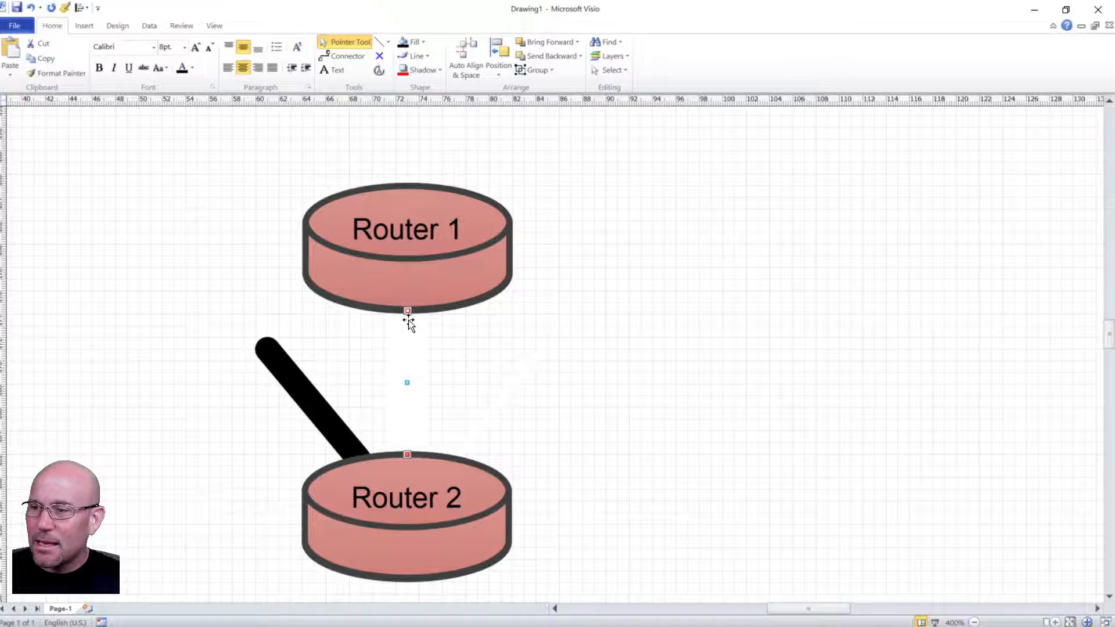
mouse_move(405, 345)
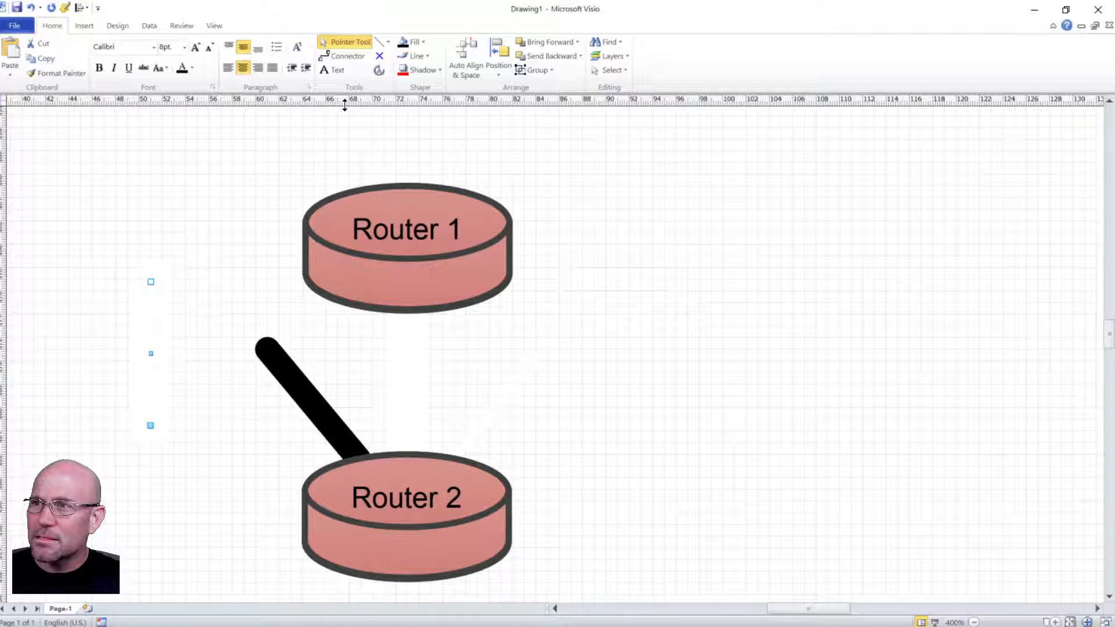
left_click(415, 56)
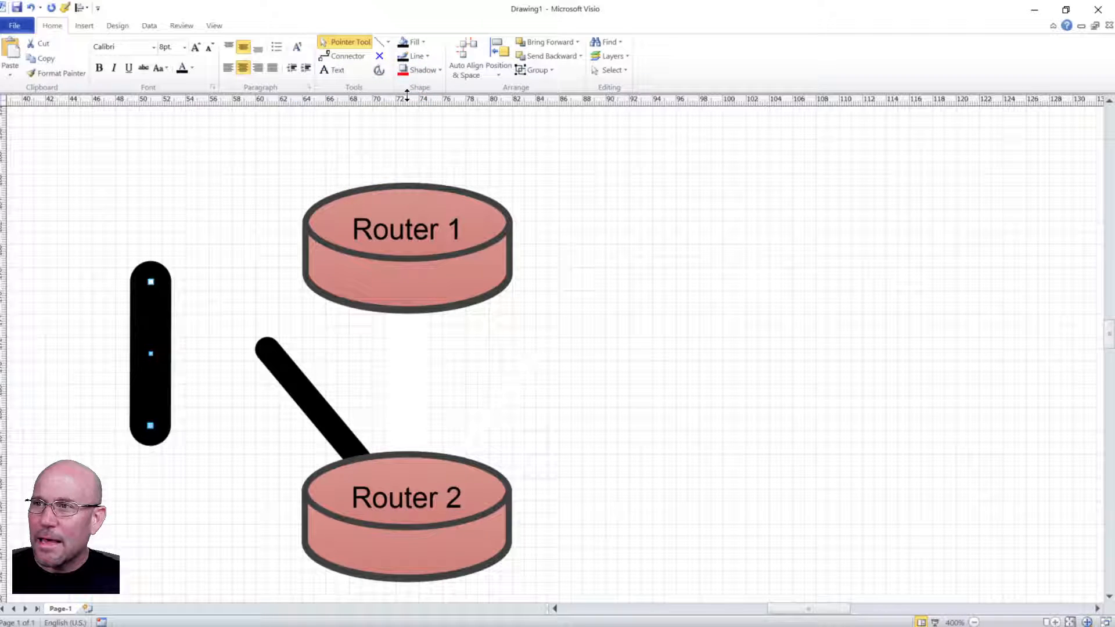
- Give the spare connector a custom 14 pt round-capped line weight
left_click(426, 56)
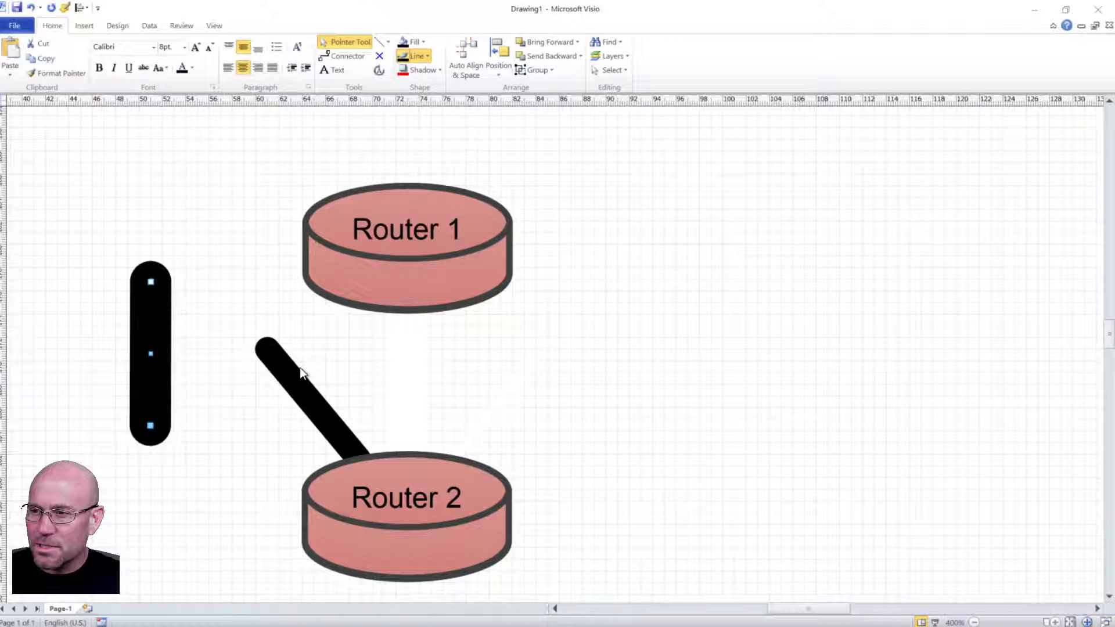
left_click(418, 69)
type("14 pt.")
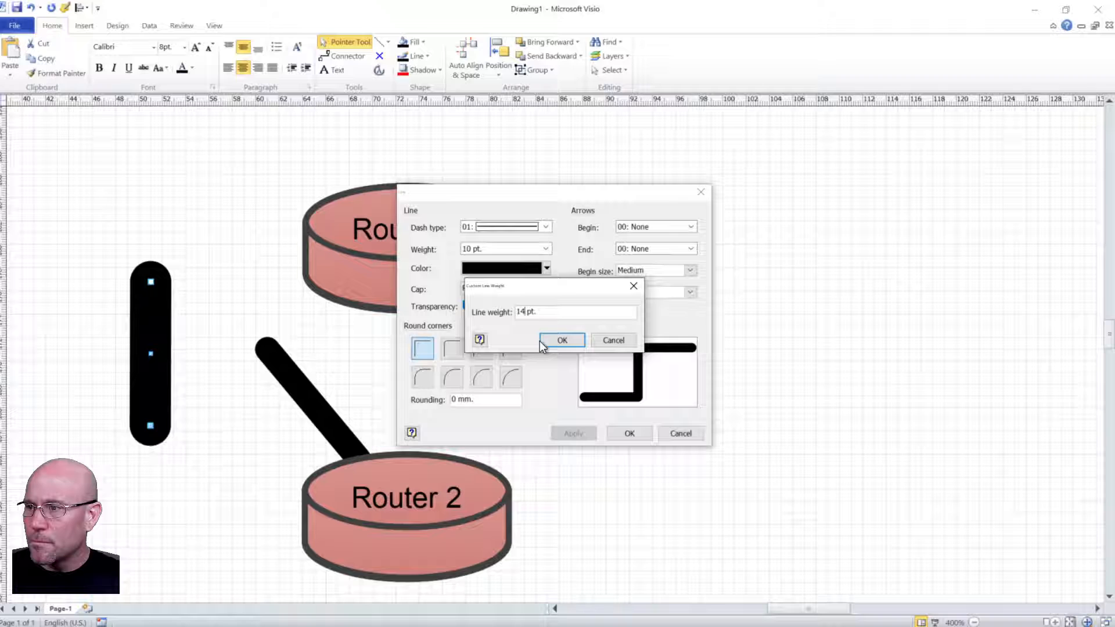
left_click(562, 341)
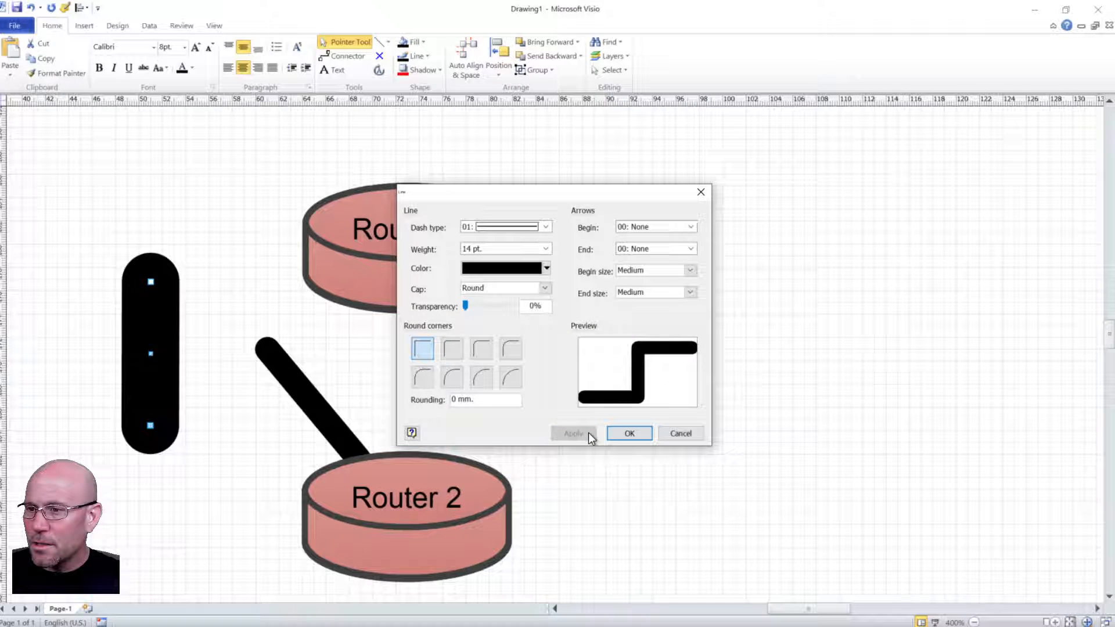
left_click(628, 433)
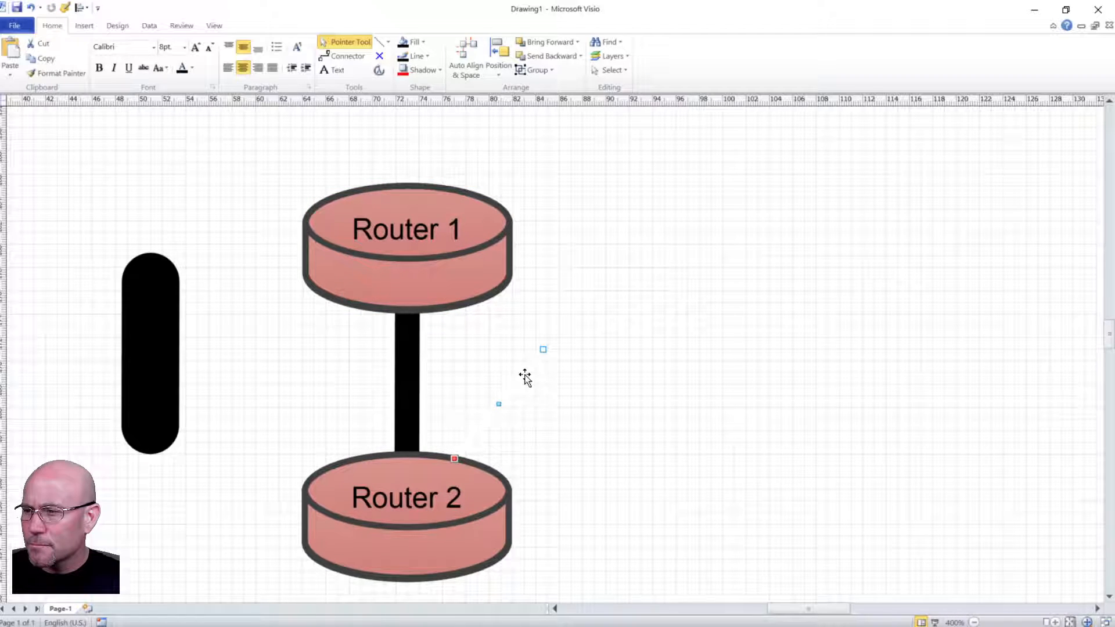
- Stack the connectors into a four-line bundle and move Router 2 level right of Router 1
left_click(406, 229)
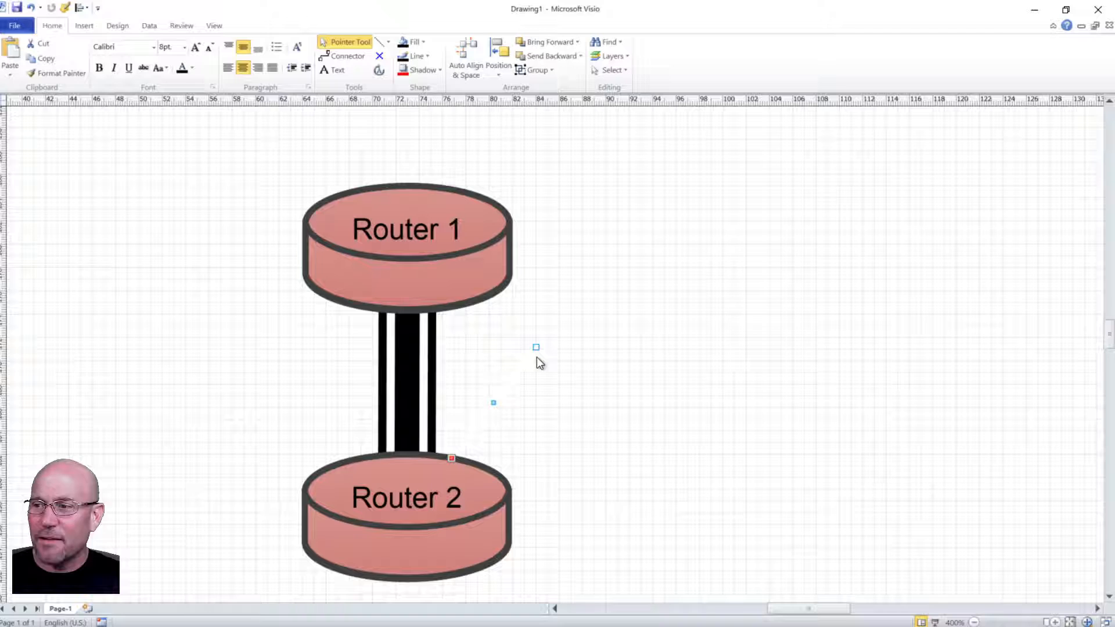
mouse_move(540, 378)
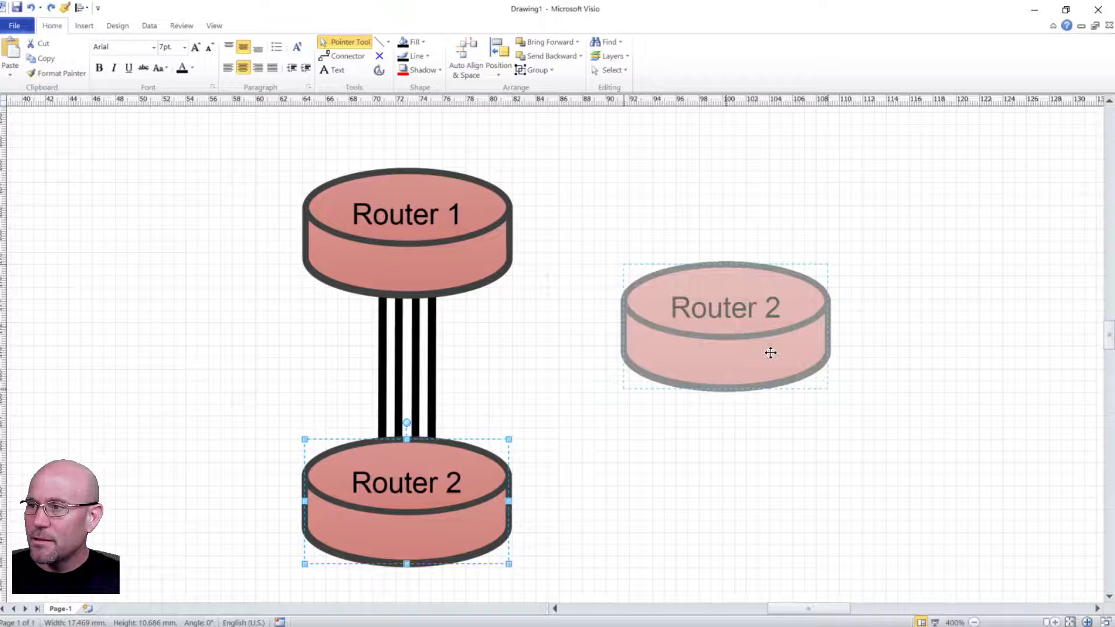
left_click_drag(405, 483, 945, 210)
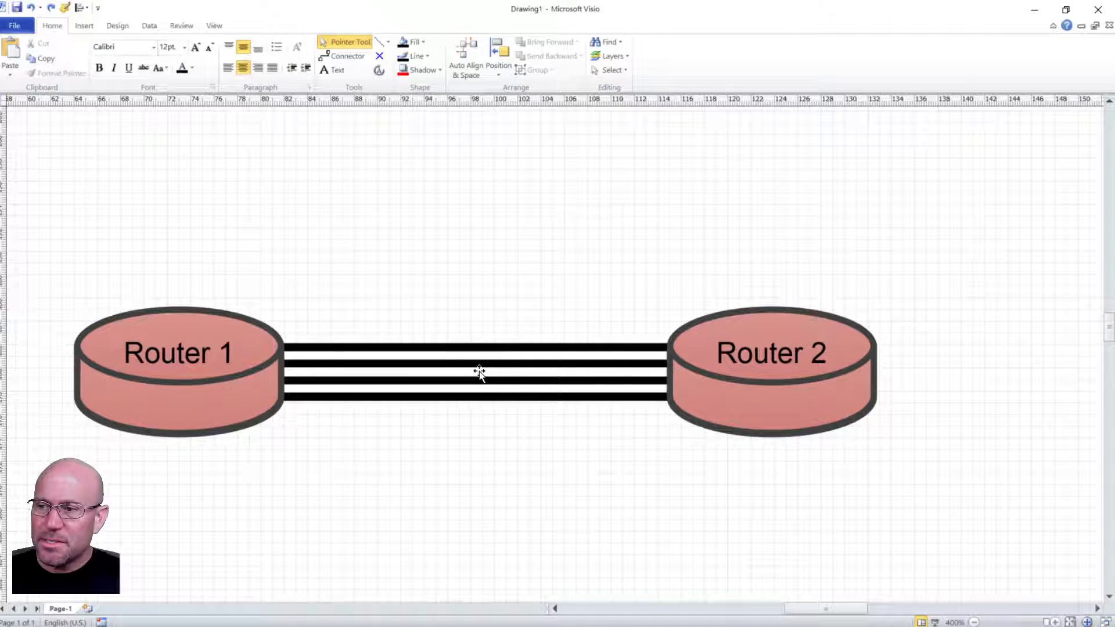
- Add a text label 'R1 g0/0-3' and 'R2 g0/0-3' over the middle of the link bundle
left_click(476, 371)
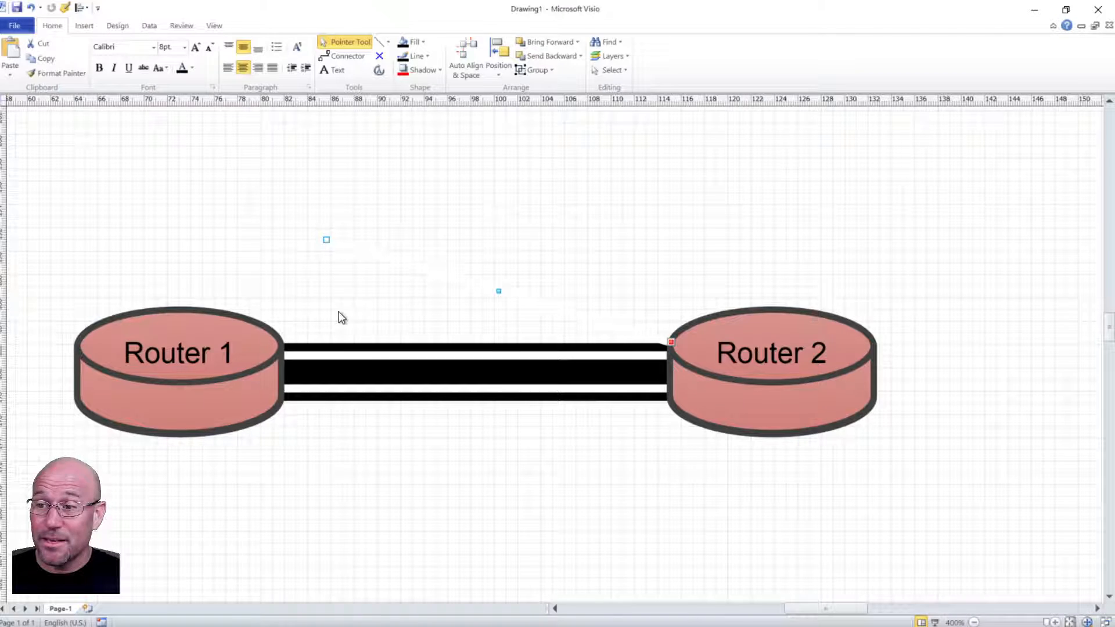
left_click(475, 369)
type("R1 g0")
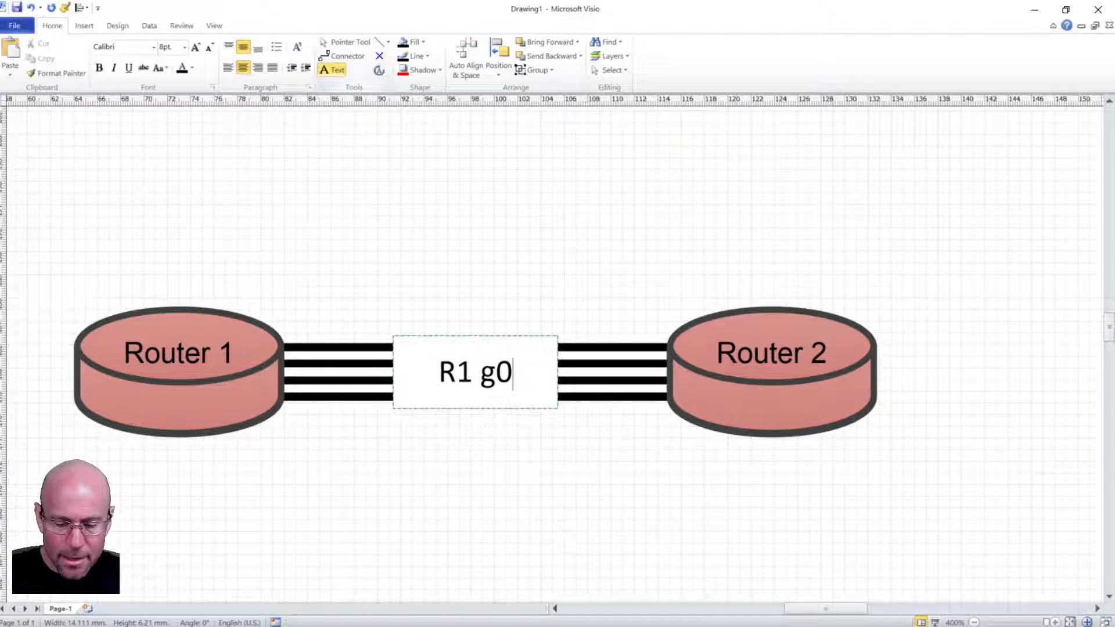
type("/0-3")
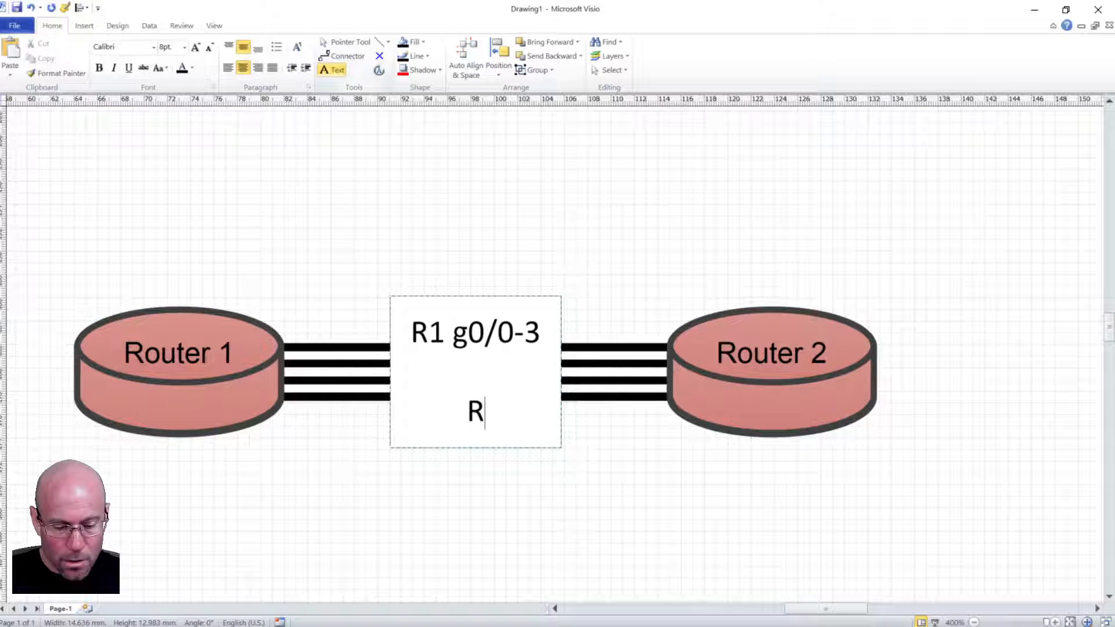
type("2 g0/")
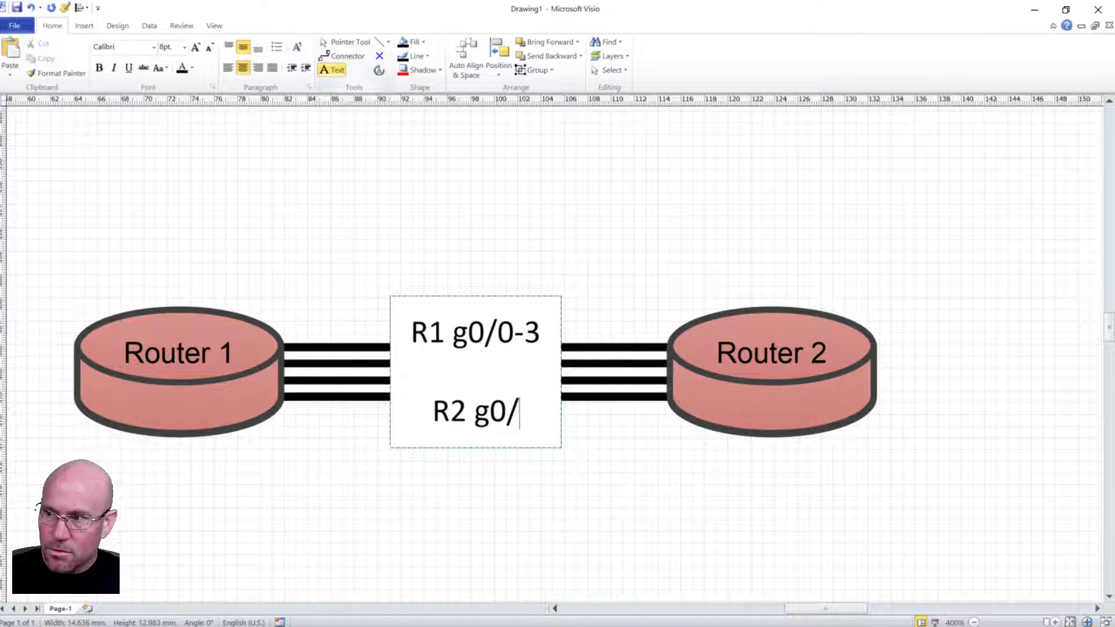
type("0-3")
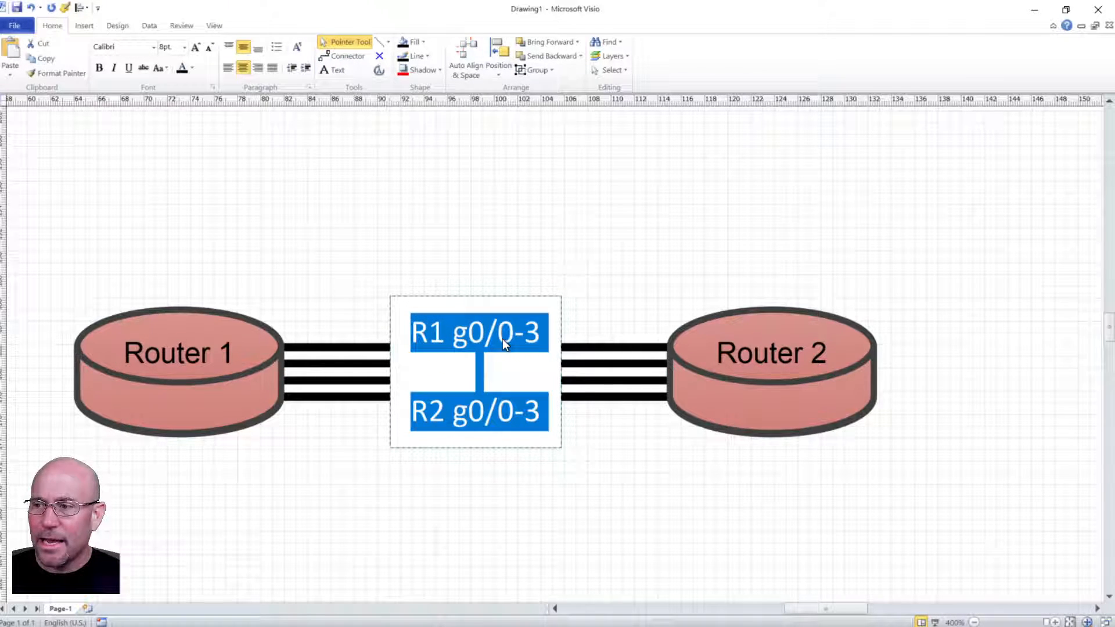
- Give the link label a solid text background with 30% transparency via the Text Block settings
right_click(503, 345)
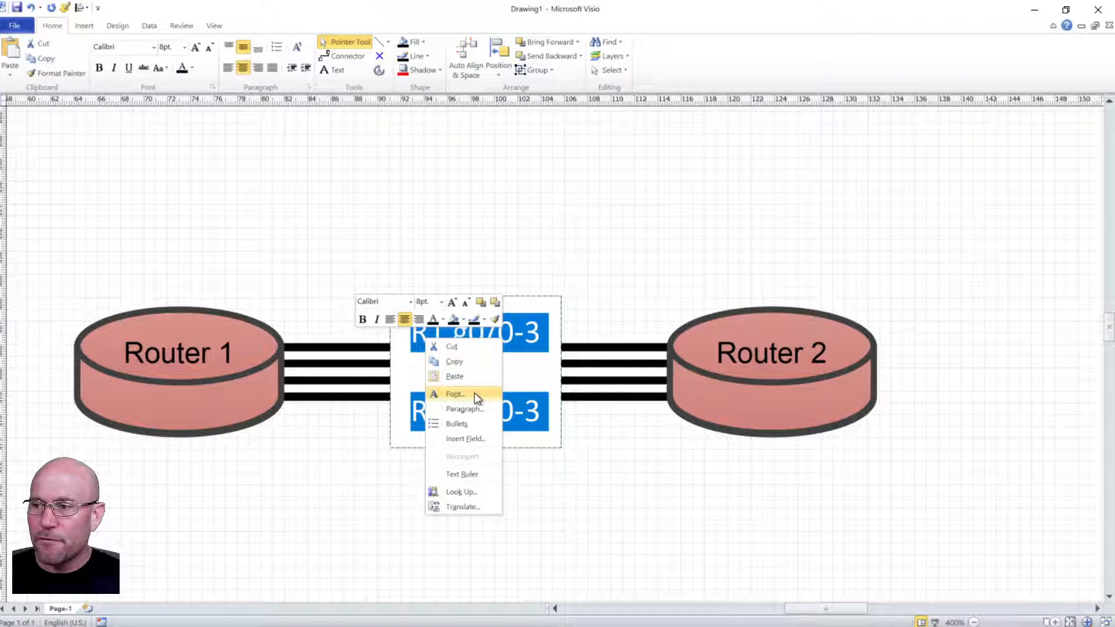
left_click(454, 394)
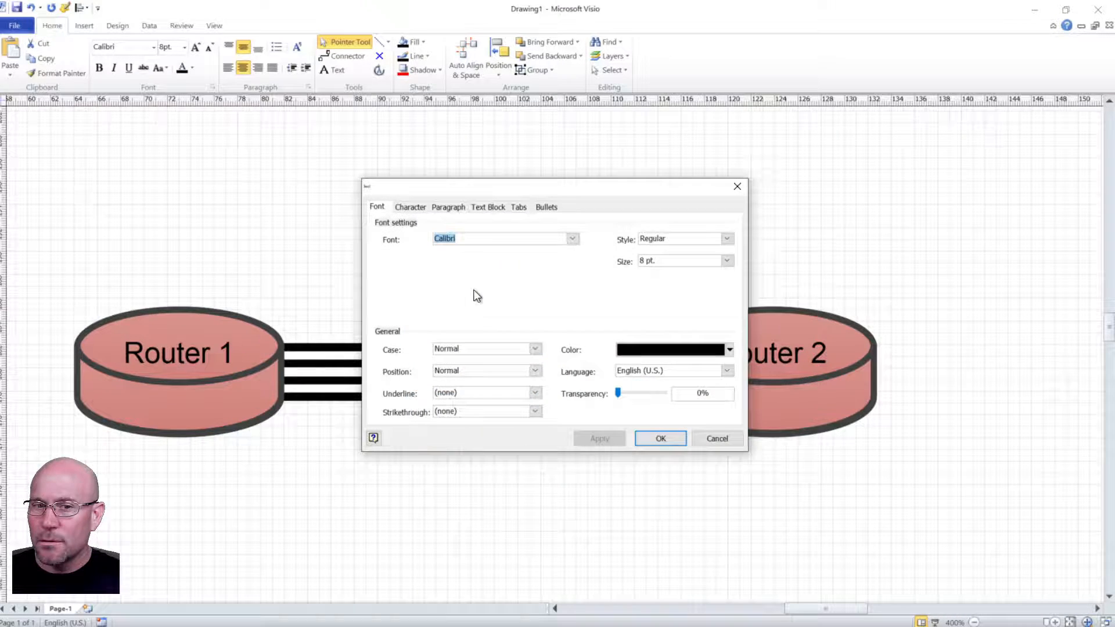
left_click(488, 206)
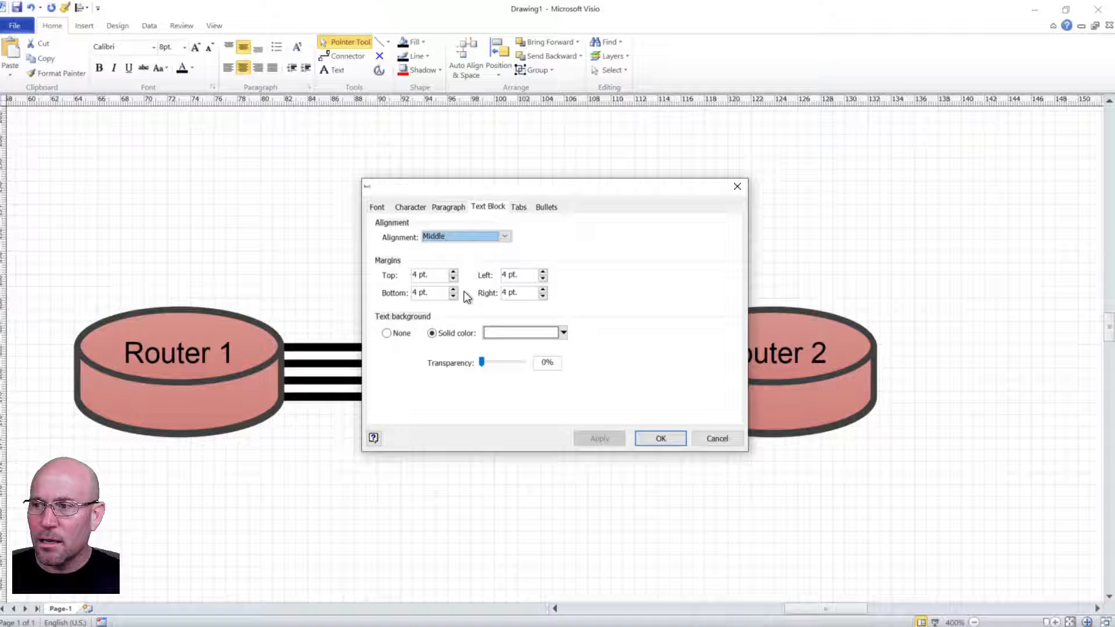
left_click_drag(481, 362, 490, 362)
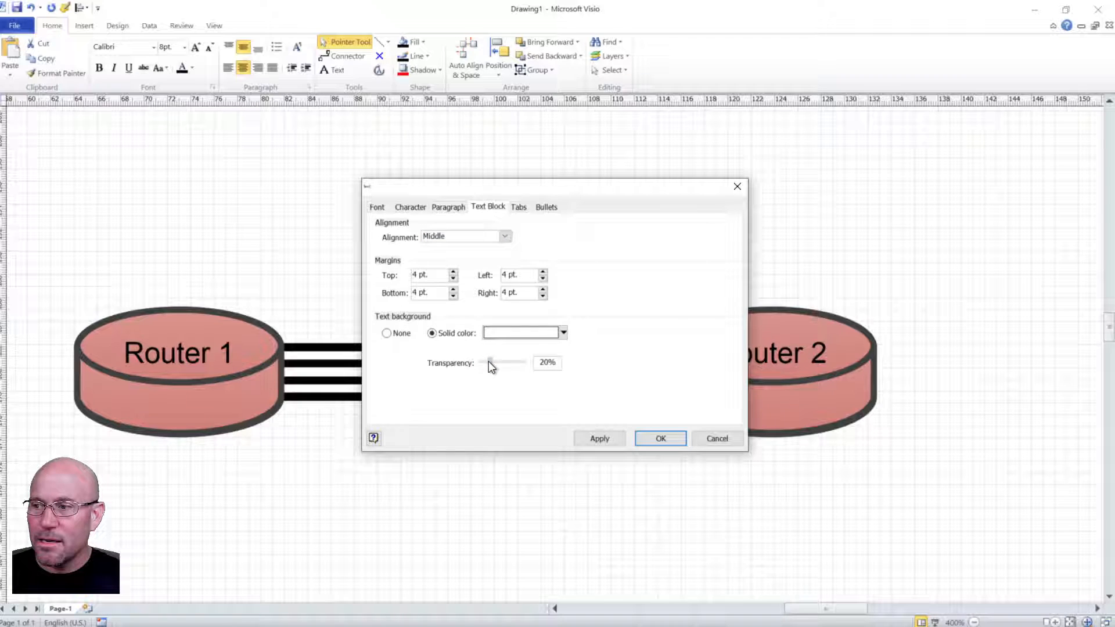
left_click_drag(489, 362, 495, 363)
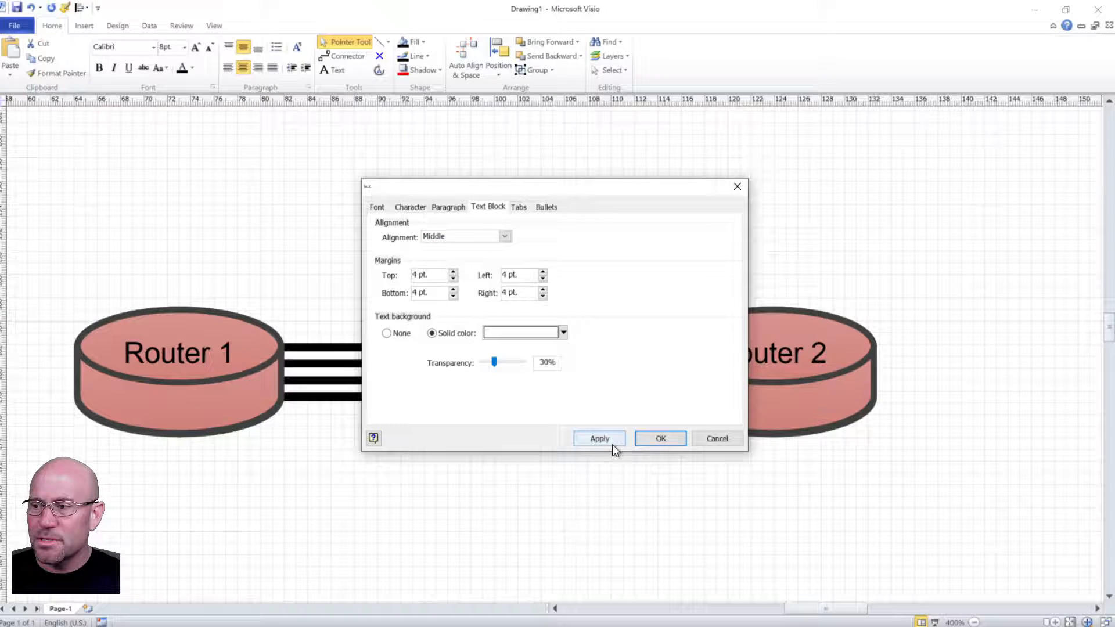
left_click(659, 438)
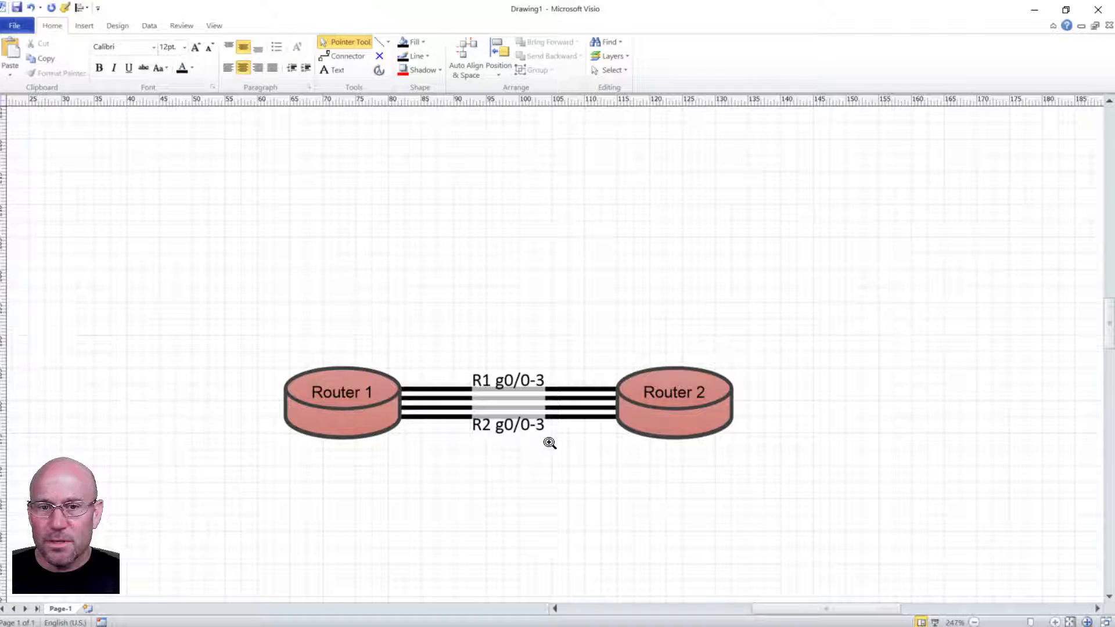
mouse_move(300, 255)
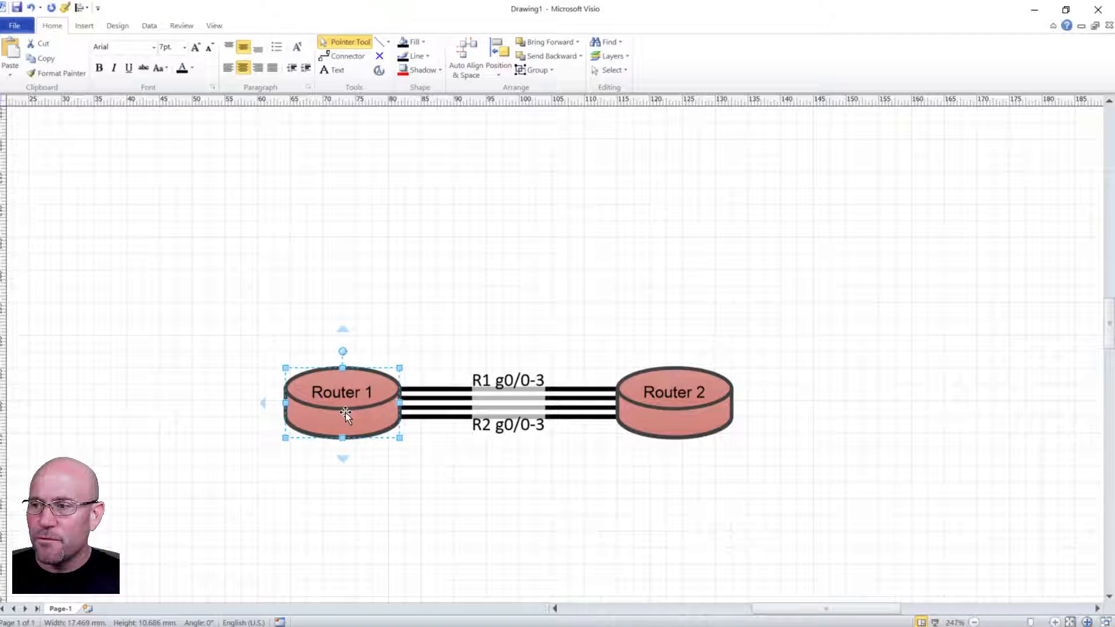
- Move Router 1 up and left of Router 2 so the labelled bundle runs diagonally
left_click_drag(341, 403, 306, 220)
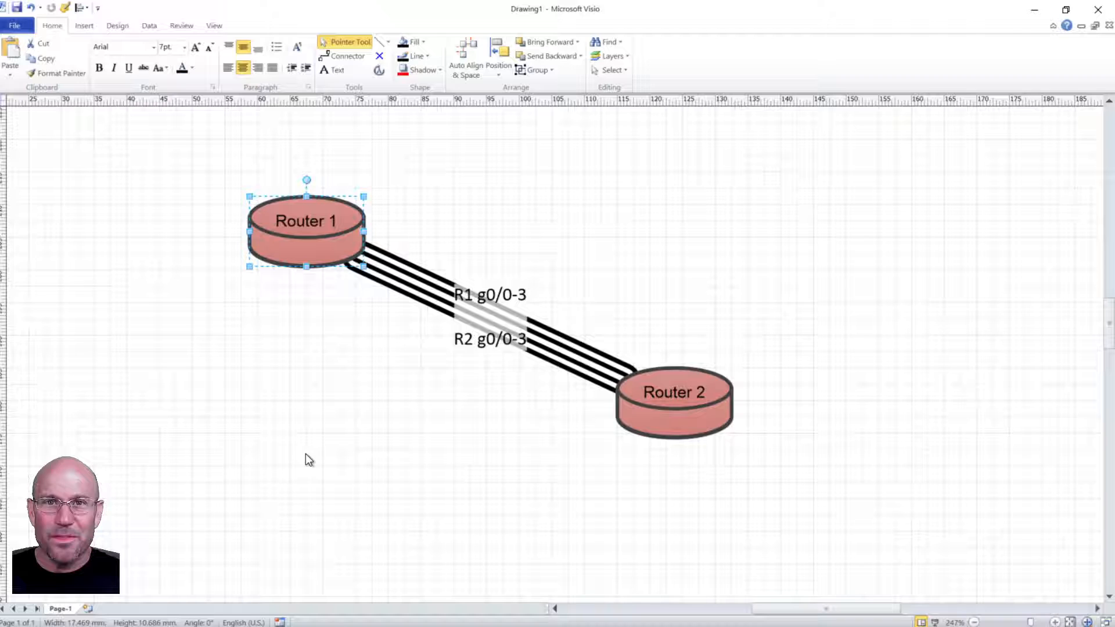